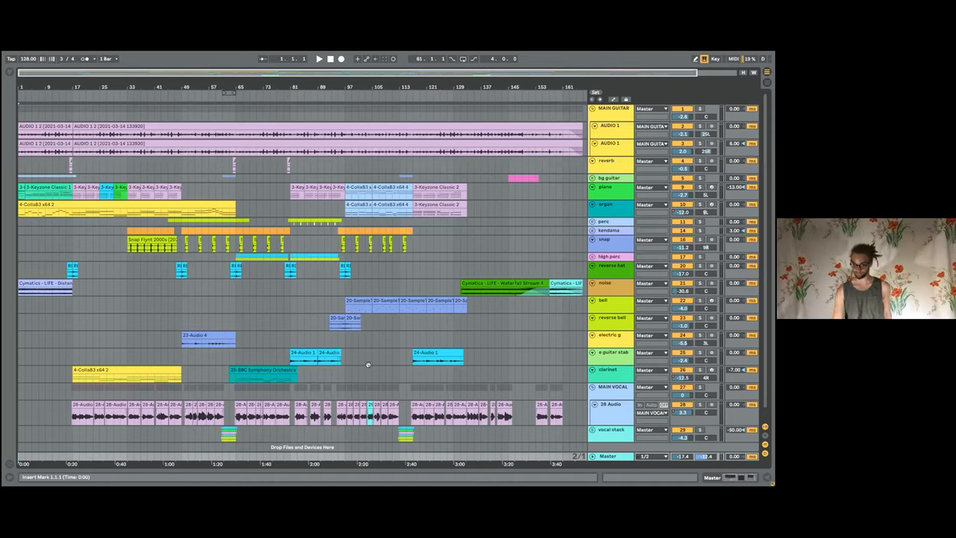
mouse_move(421, 292)
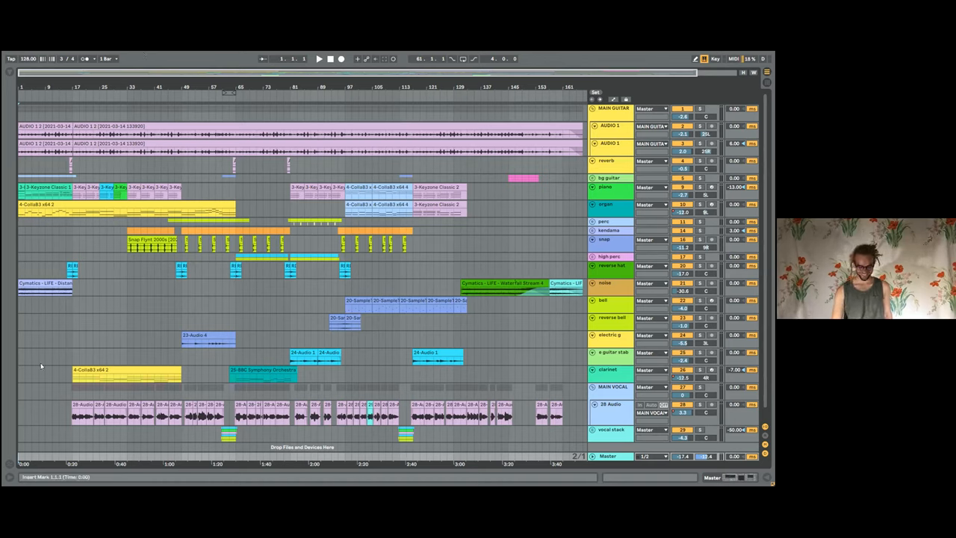
mouse_move(39, 309)
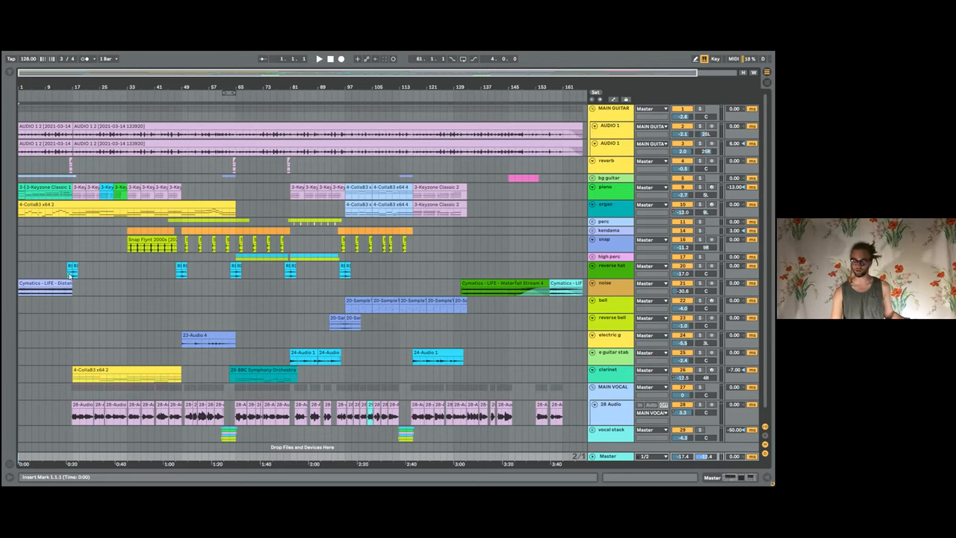
mouse_move(121, 257)
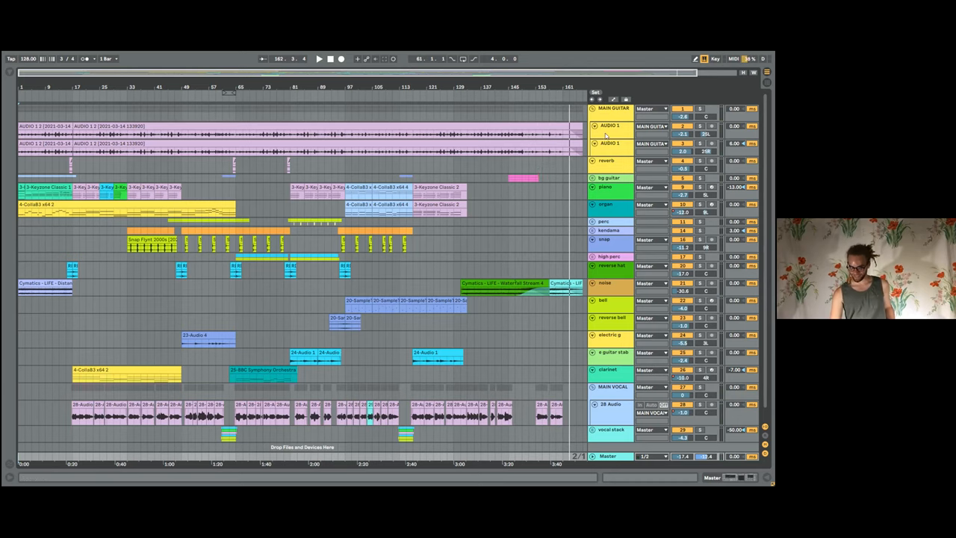
mouse_move(621, 117)
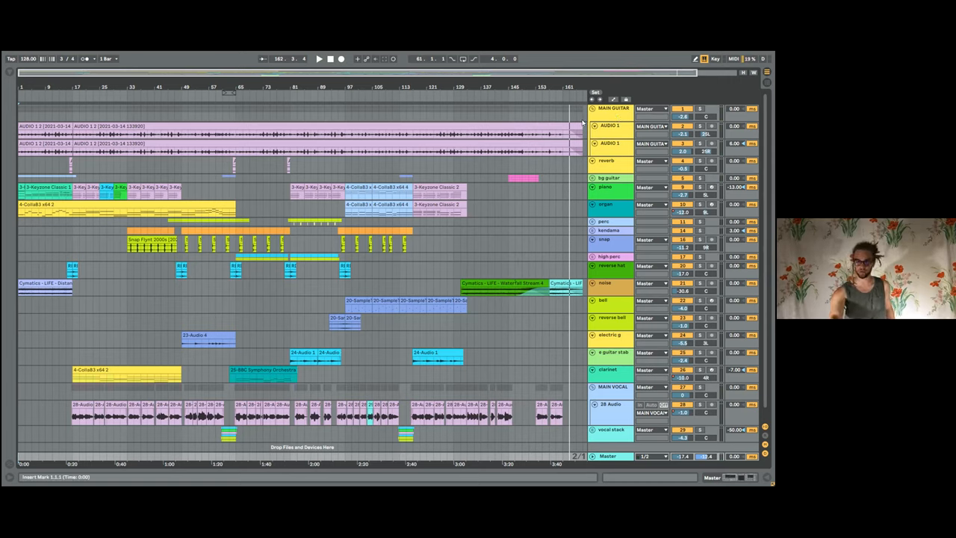
Move the playhead back near bar 1 at the song's start
left_click(298, 140)
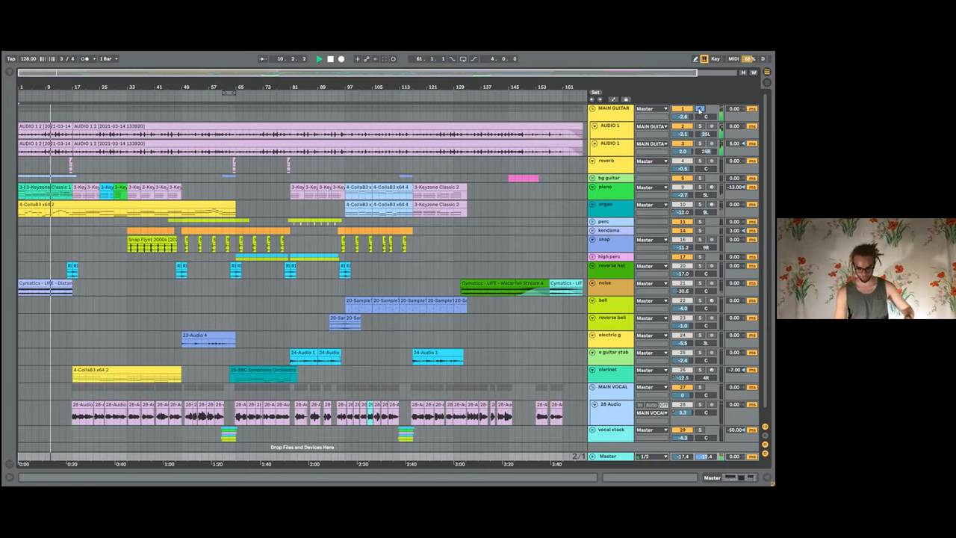
Select the piano track and unfold it so its MIDI notes show across the arrangement
left_click(681, 108)
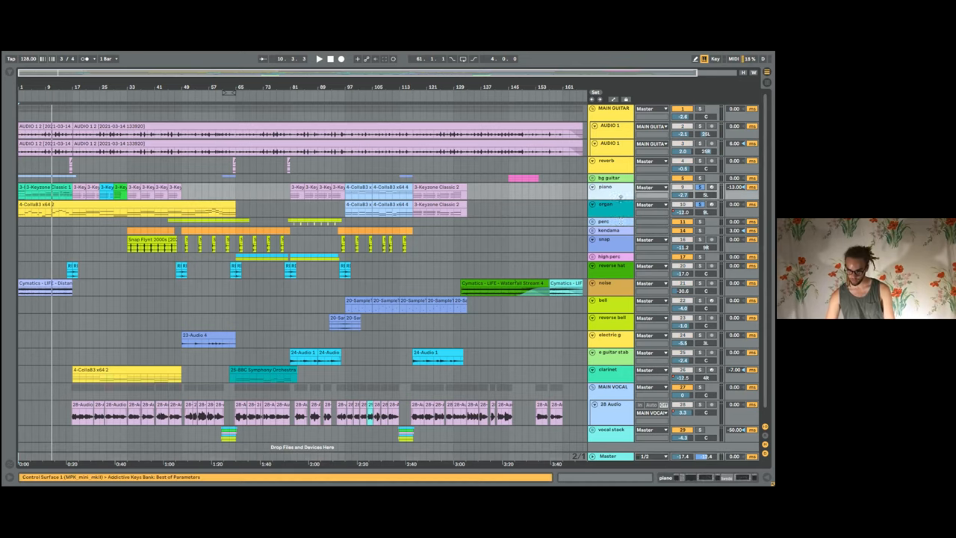
left_click(604, 186)
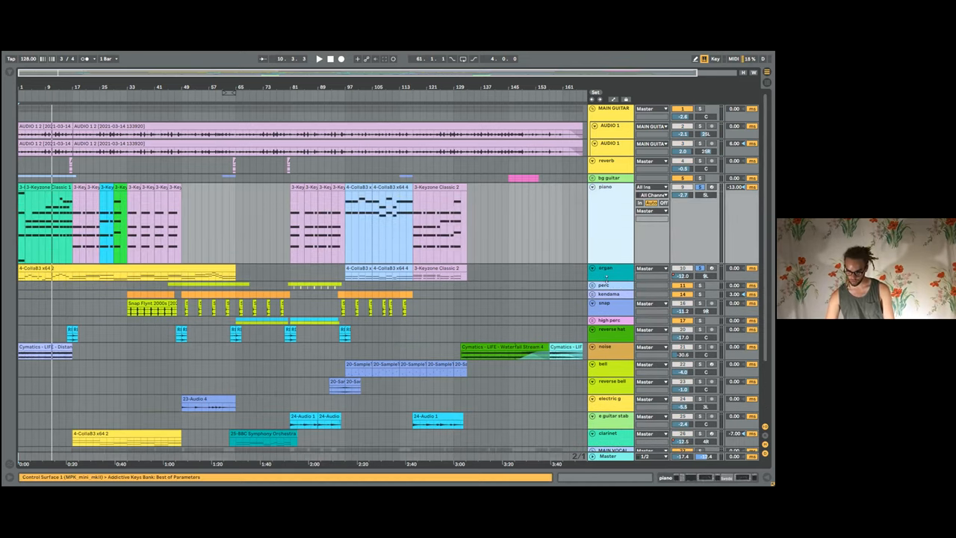
left_click(609, 185)
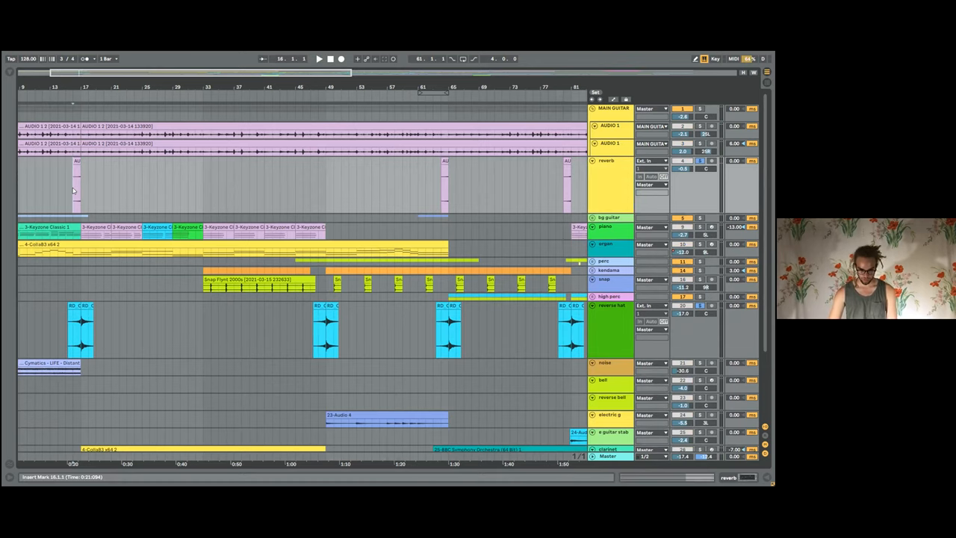
Zoom the arrangement into the intro with the reverb and drum sample tracks unfolded
left_click(318, 58)
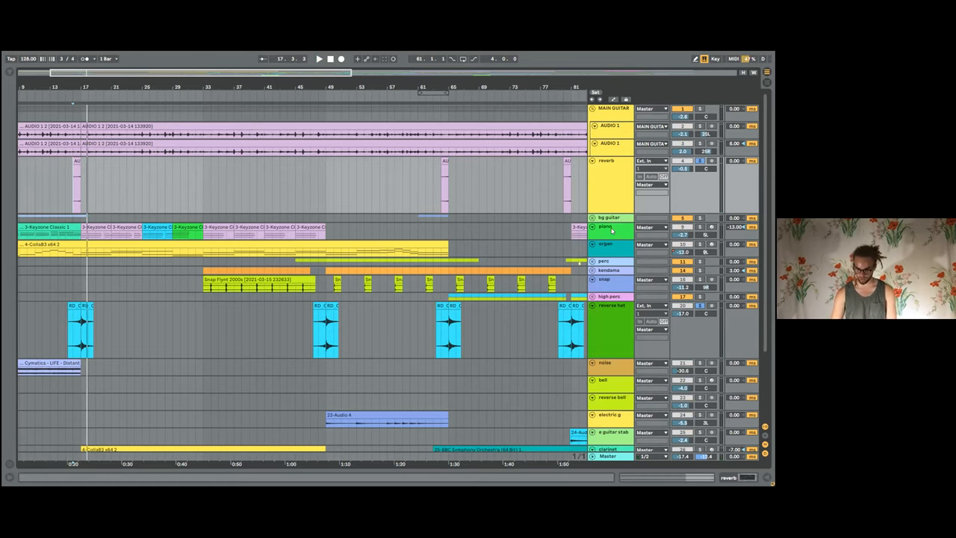
Bring the vocal and audio take lanes below the instruments into view
left_click(591, 218)
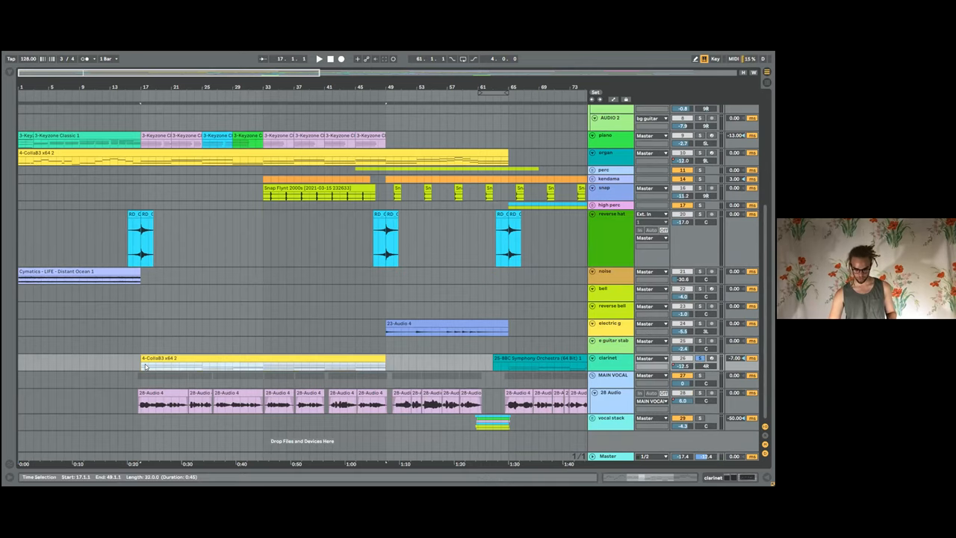
left_click(318, 58)
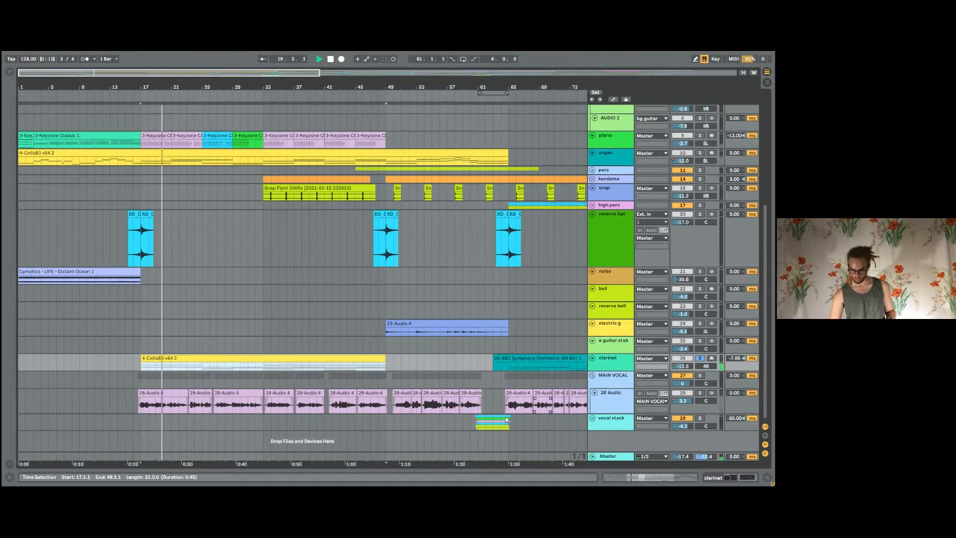
Scroll the tracks to reach the one whose Utility, Tuner and EQ Eight chain is shown
scroll("up", 3)
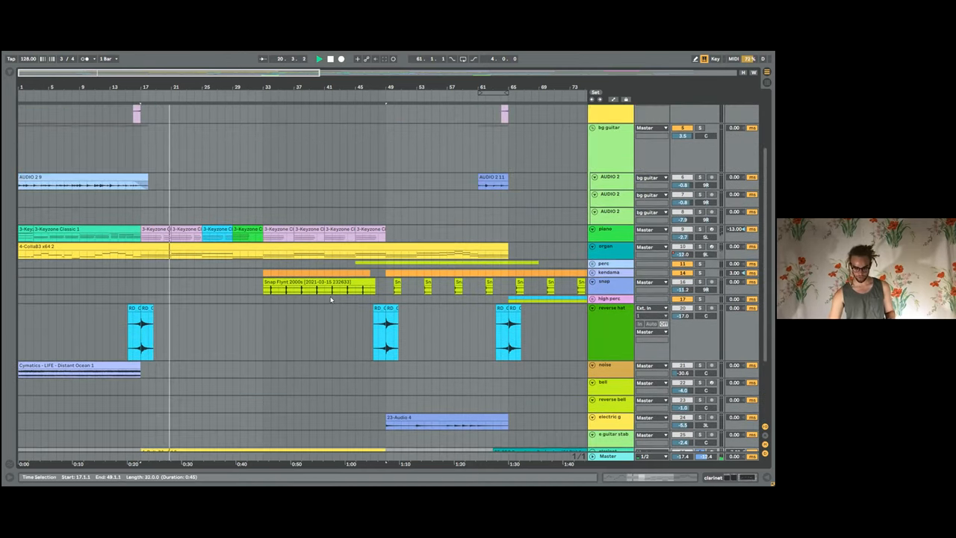
scroll("down", 3)
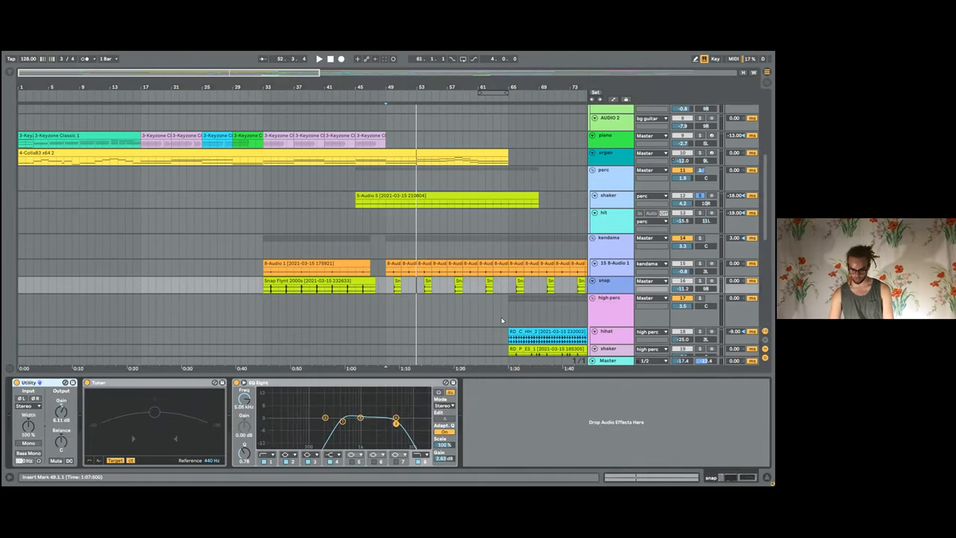
Show another track's effects chain, then hide the Device View to reveal the wider arrangement
scroll("down", 3)
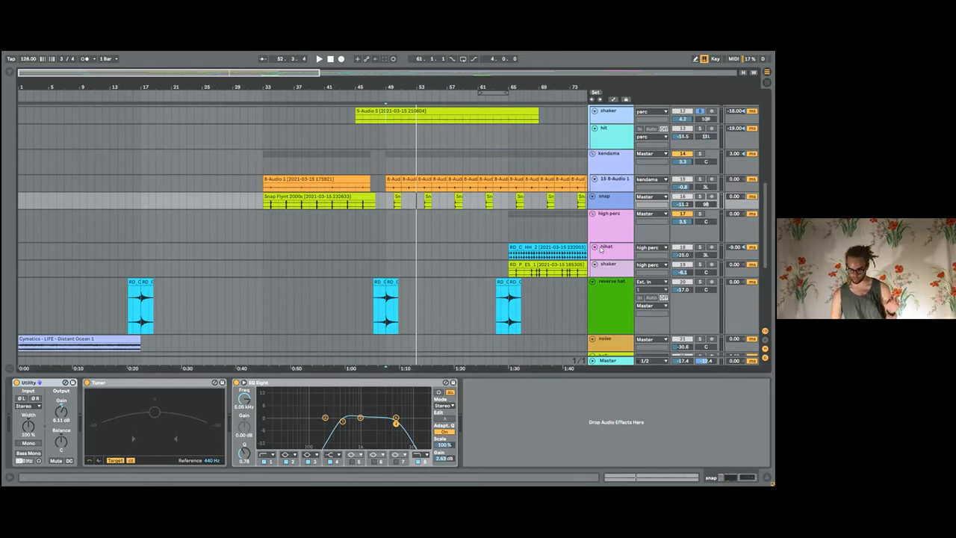
left_click(609, 263)
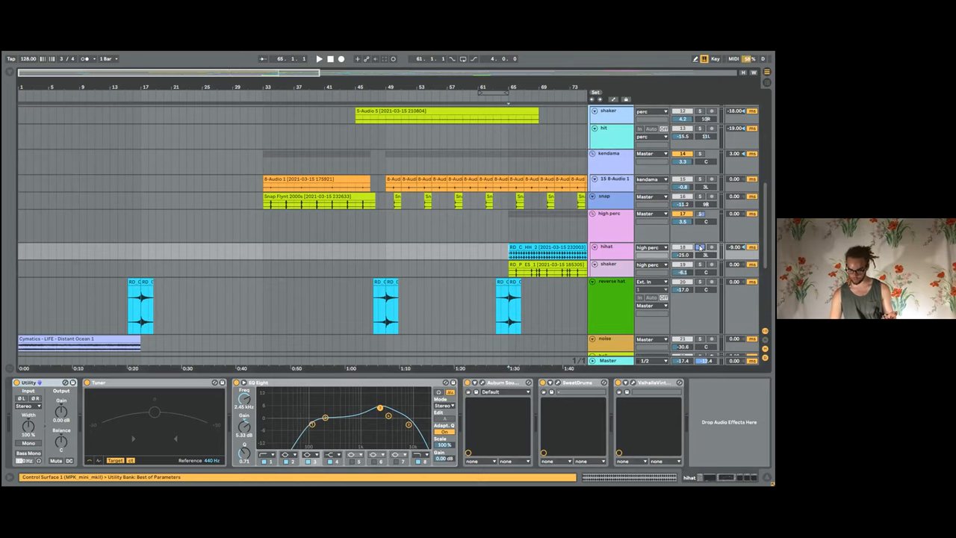
left_click(318, 58)
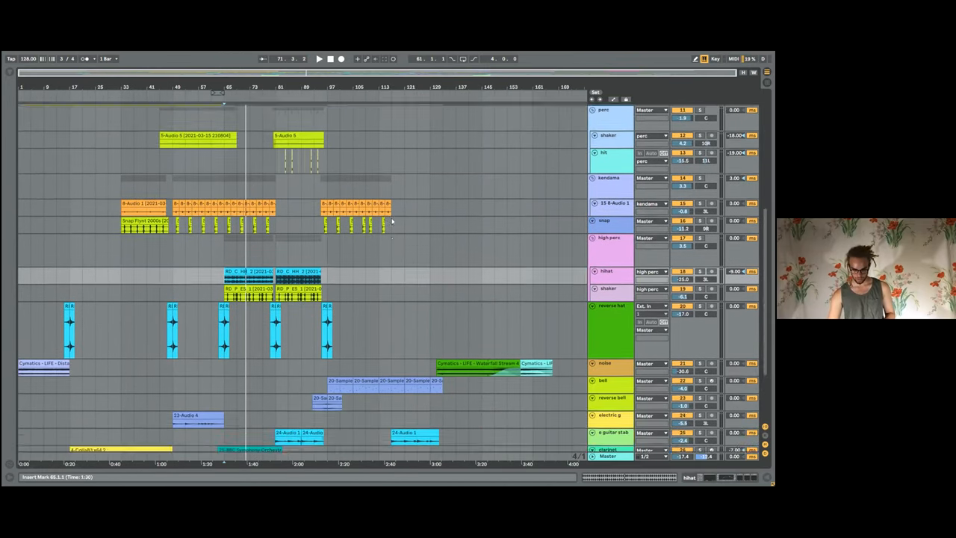
Scroll down to the vocal stack takes with one vocal track's EQ Eight below
scroll("down", 3)
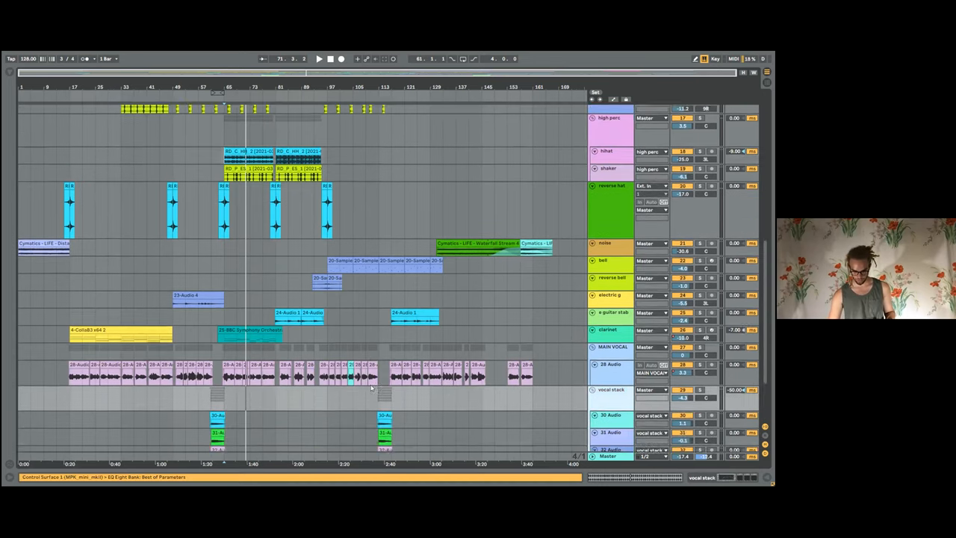
scroll("down", 3)
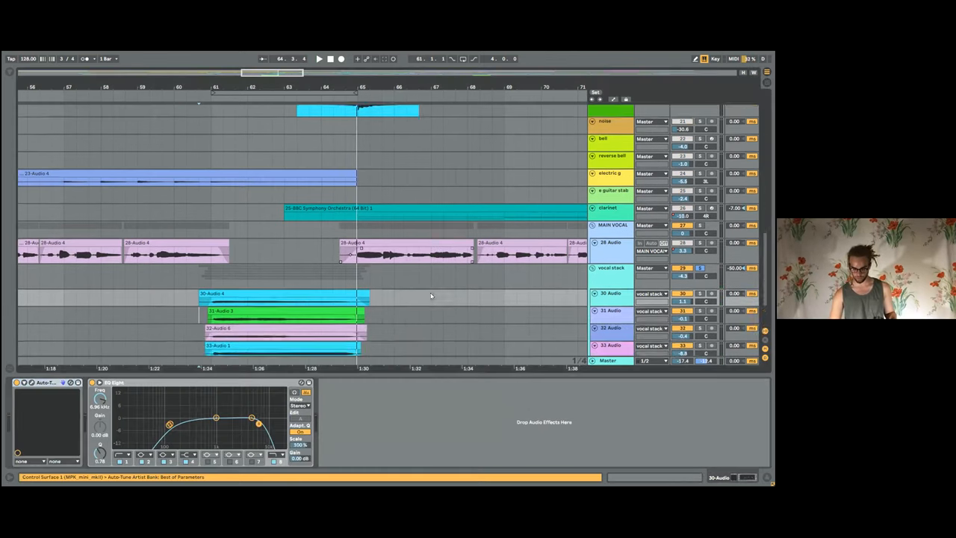
Show the EQ Eight curves of two further vocal stack tracks
scroll("down", 3)
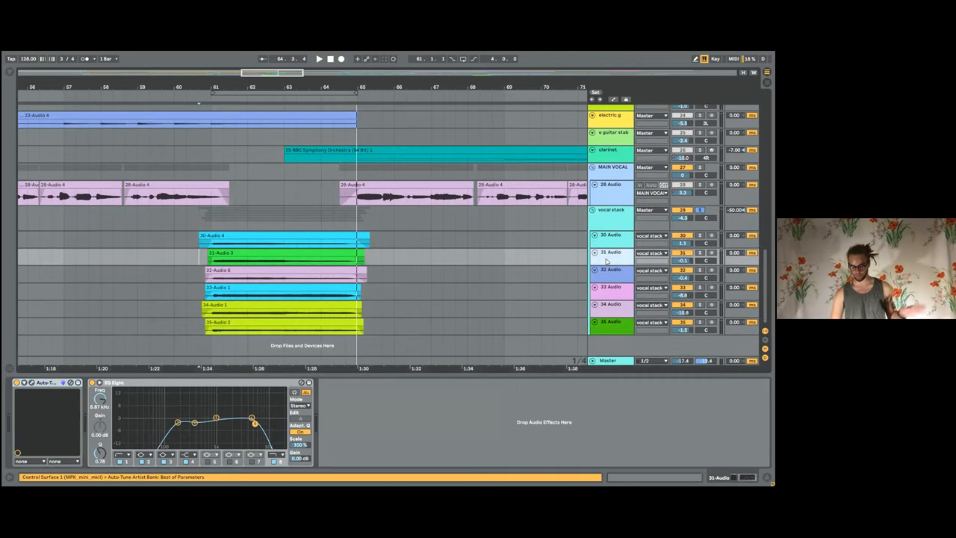
left_click(611, 269)
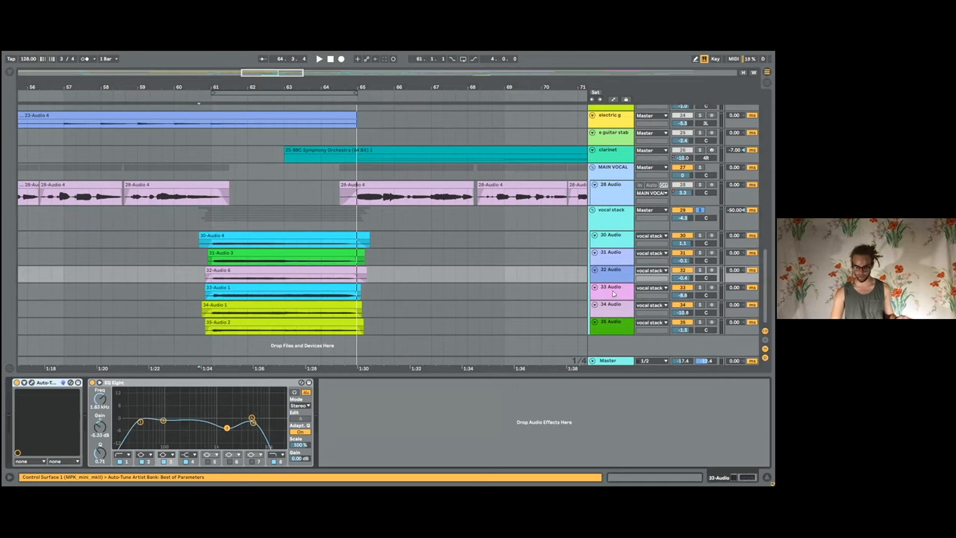
left_click(611, 291)
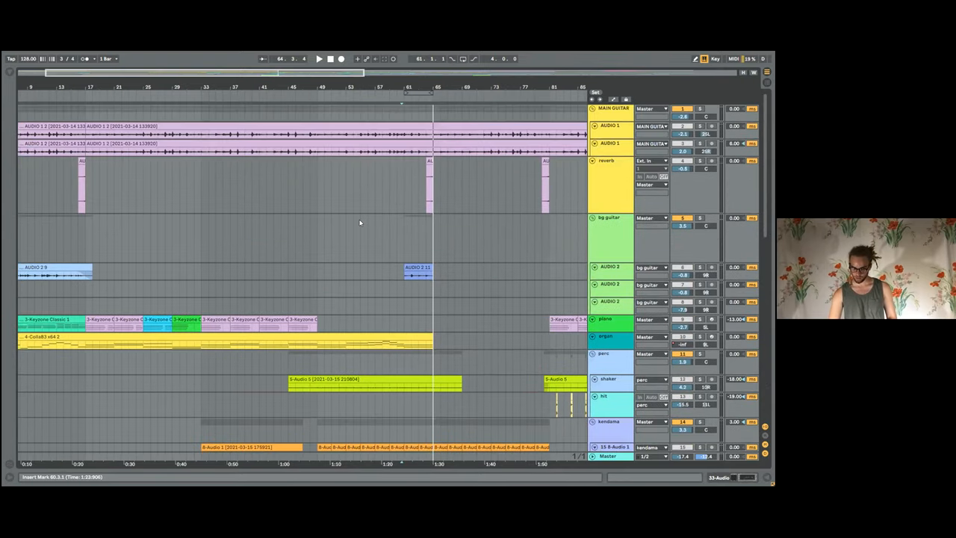
Scroll down to the MAIN VOCAL track whose chain and TUPRE preamp window are shown
scroll("down", 3)
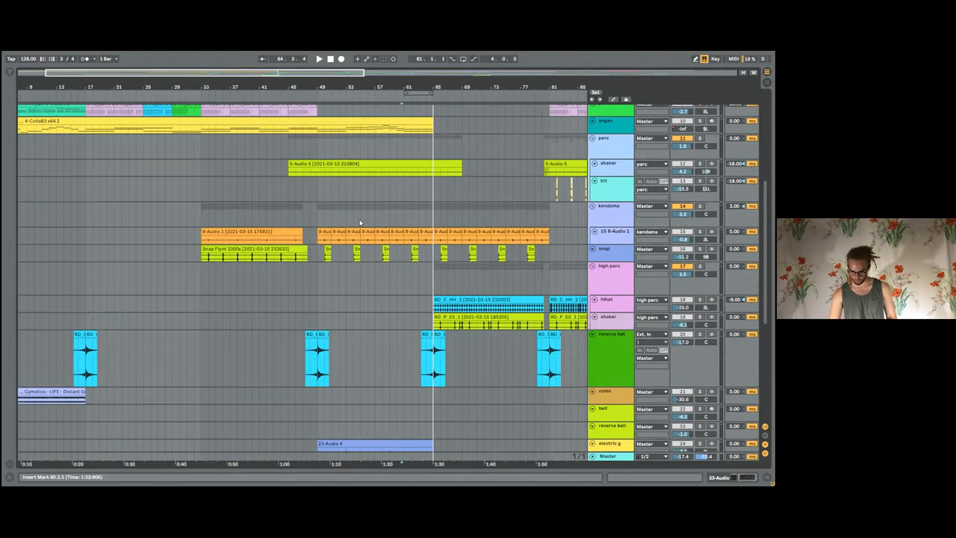
scroll("down", 3)
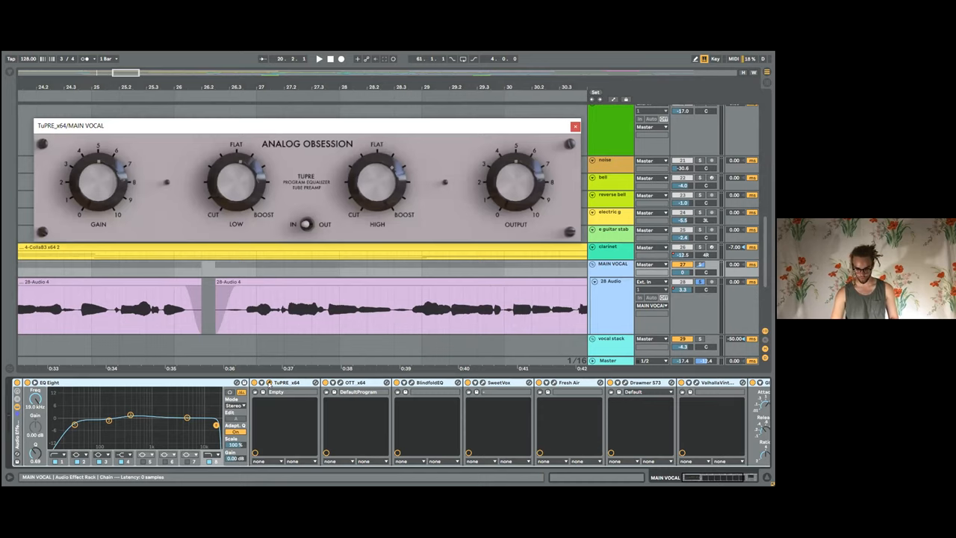
Inspect the OTT compressor and SweetVox plugin windows on MAIN VOCAL, then close SweetVox
left_click(575, 125)
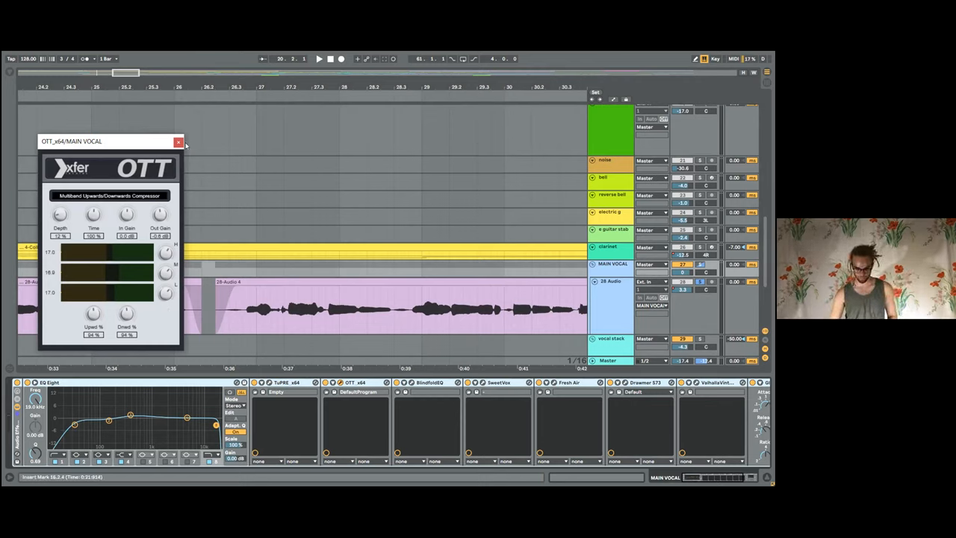
left_click(179, 142)
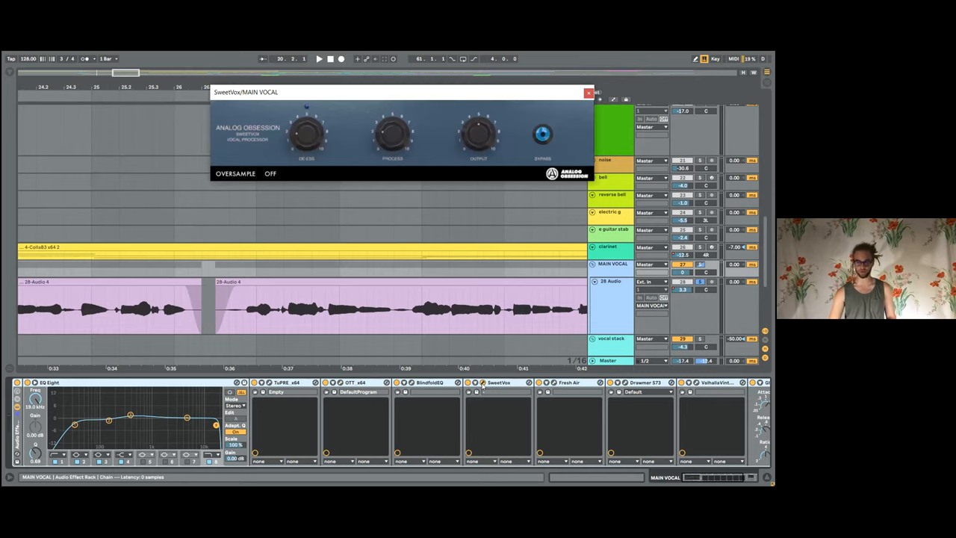
left_click(588, 93)
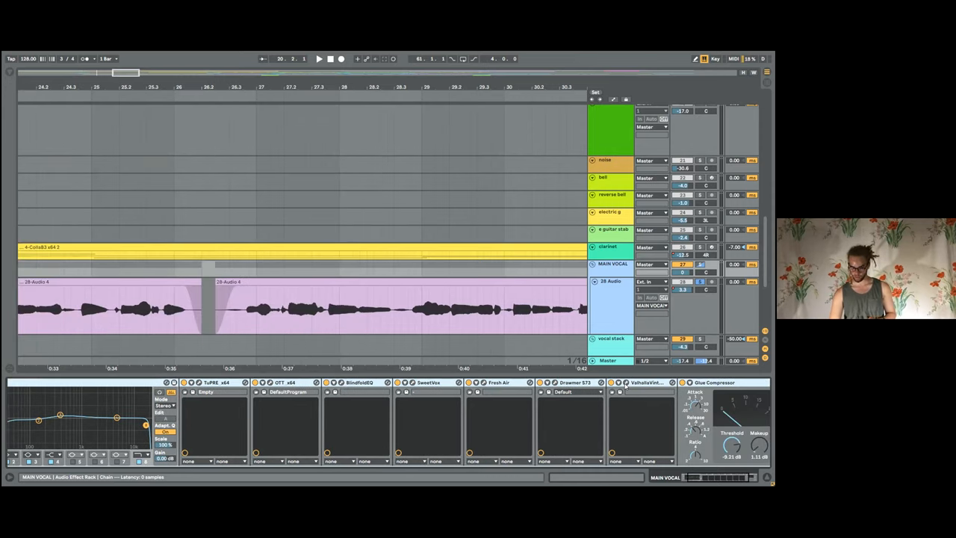
Inspect and close the ValhallaVintageVerb window, then return to the vocal clips in the arrangement
left_click(625, 382)
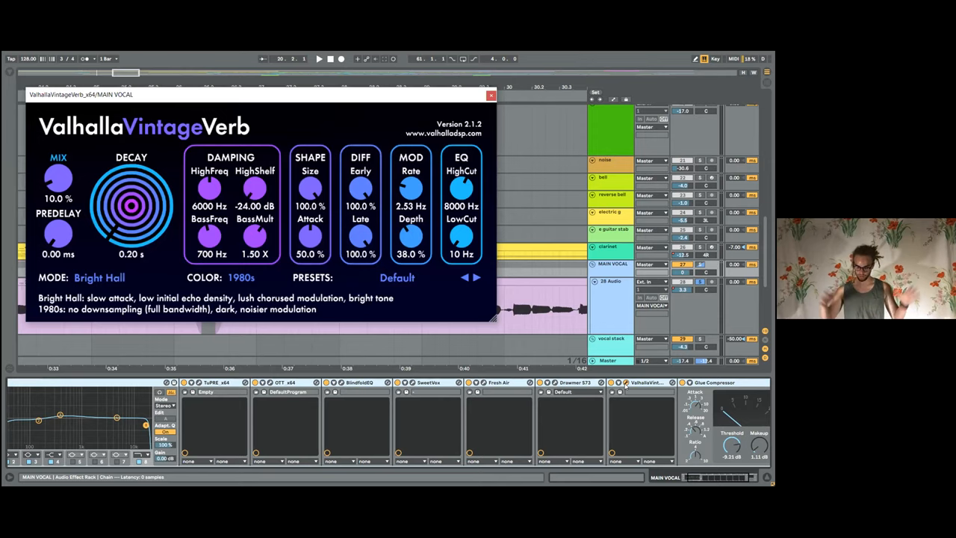
left_click(492, 95)
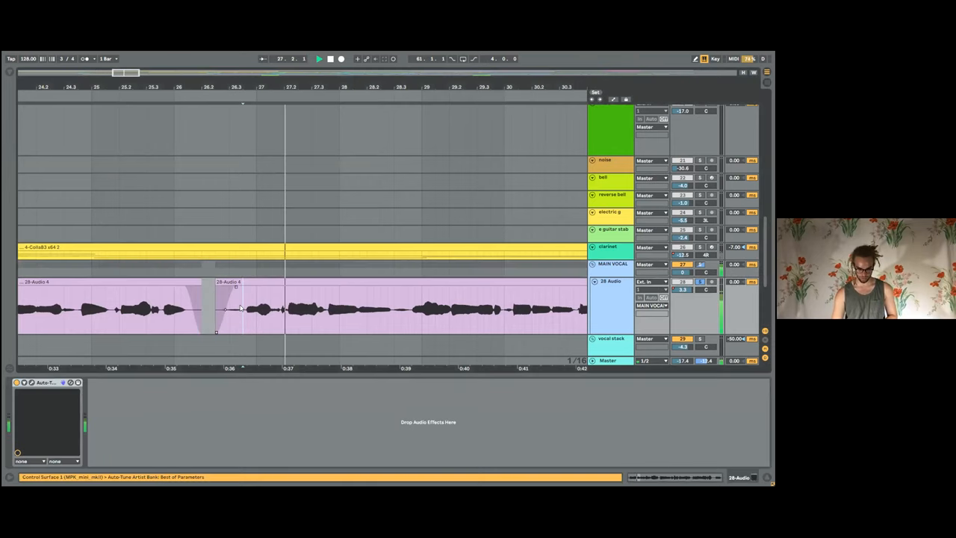
left_click(612, 263)
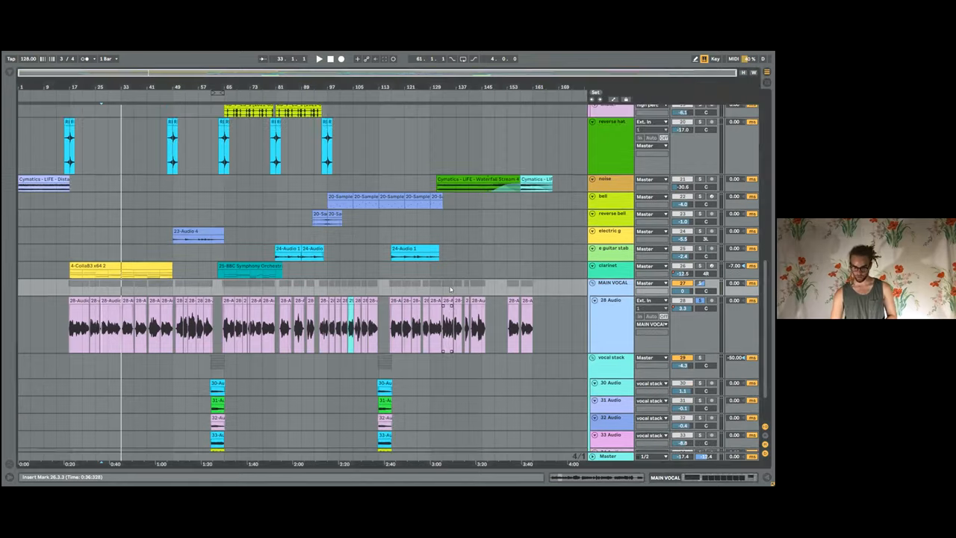
scroll("up", 3)
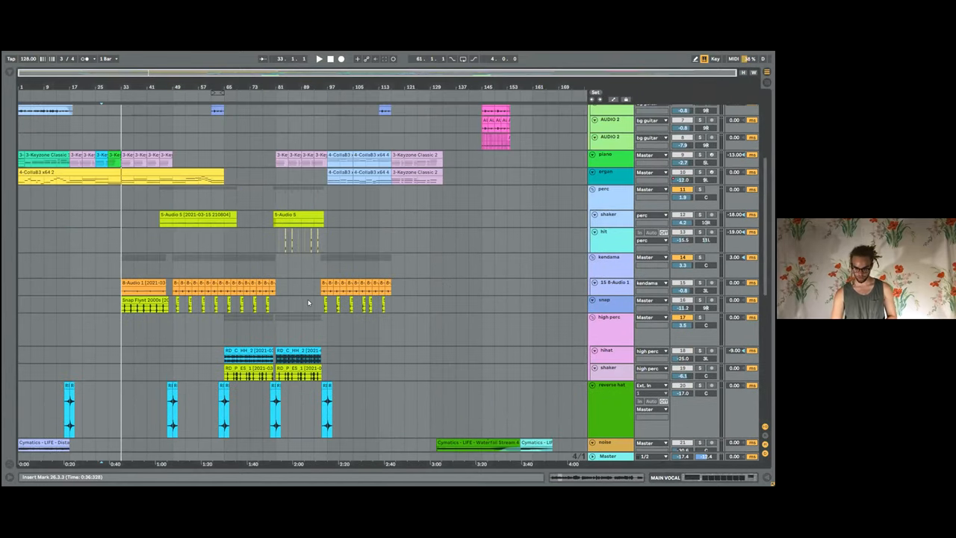
scroll("down", 3)
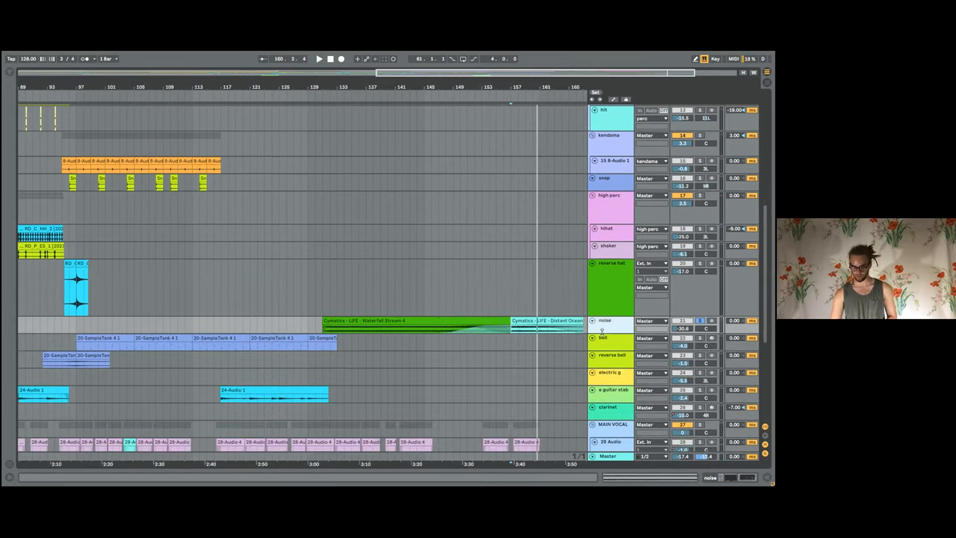
scroll("up", 3)
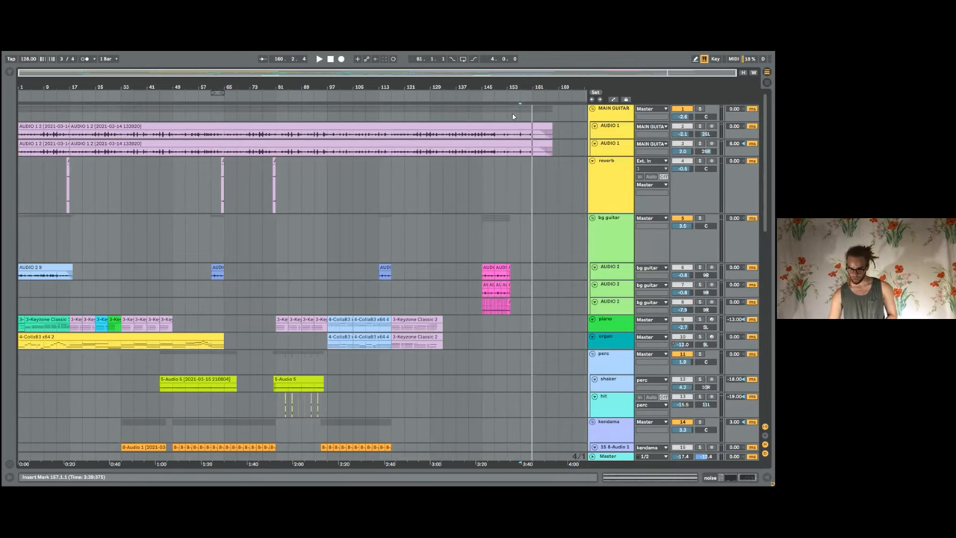
Unfold the guitar tracks and show AUDIO 1's EQ Eight, RC-20 Retro and Blue Compressor chain
left_click(613, 98)
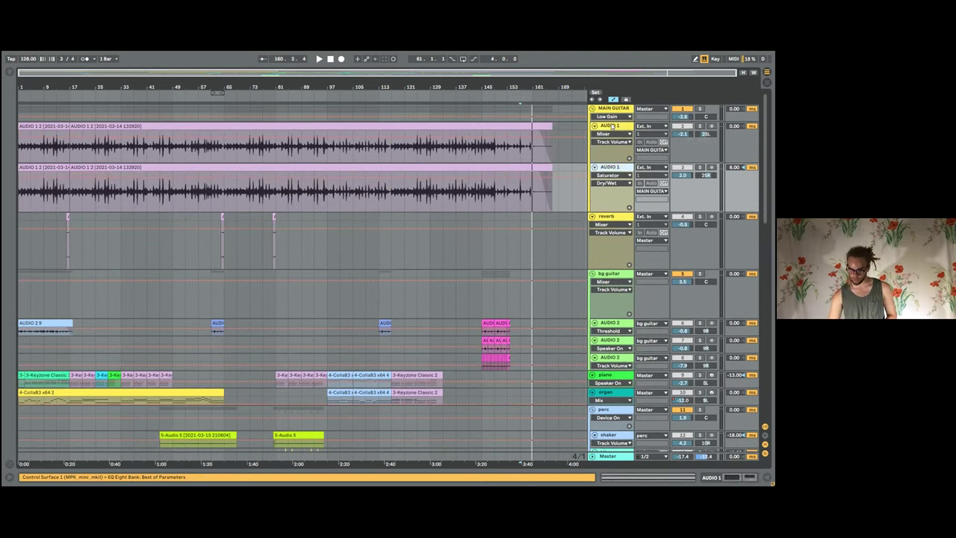
left_click(612, 125)
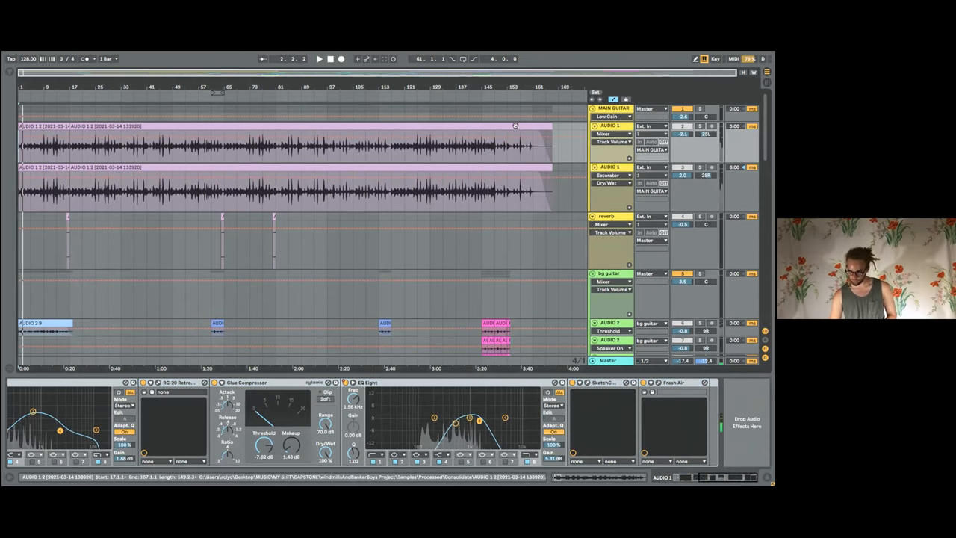
scroll("down", 3)
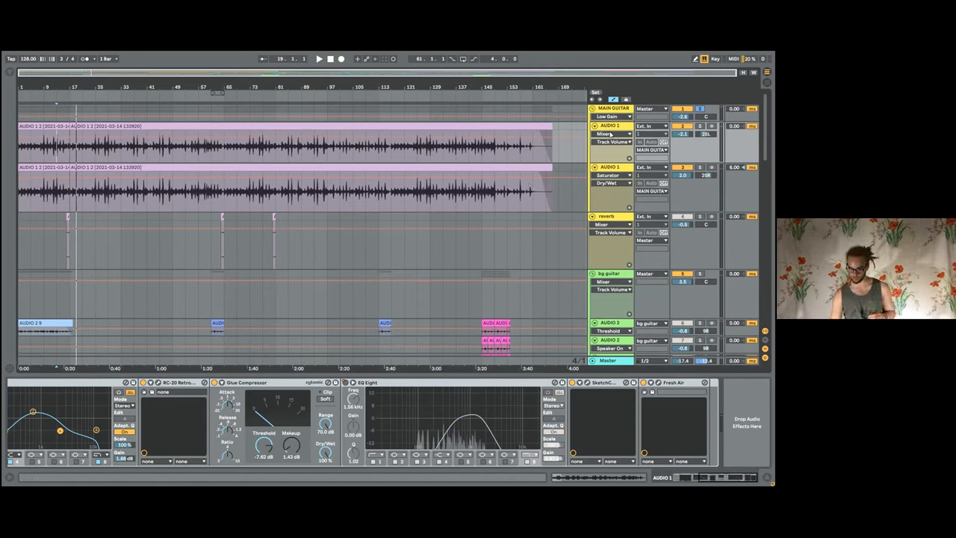
Select the neighbouring guitar tracks to compare their lanes and devices
left_click(612, 135)
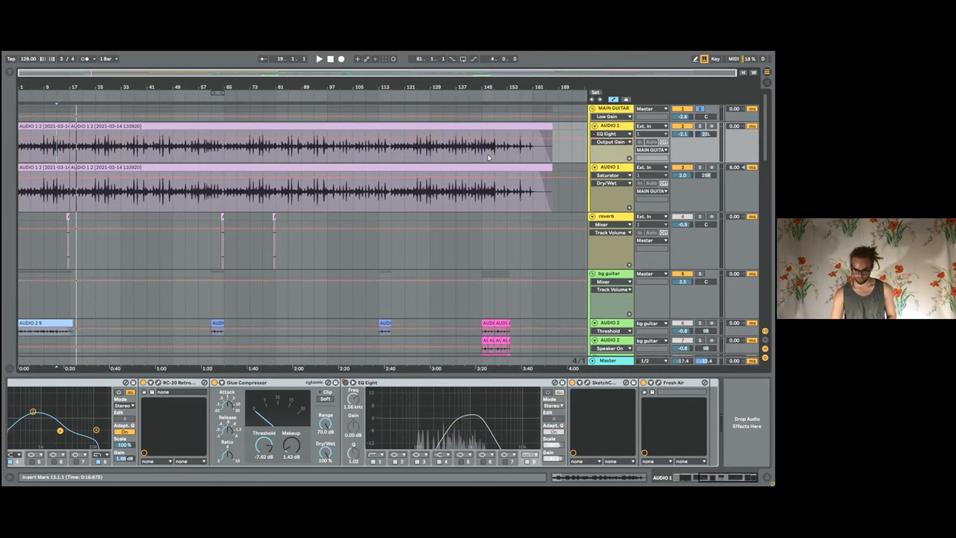
left_click(612, 142)
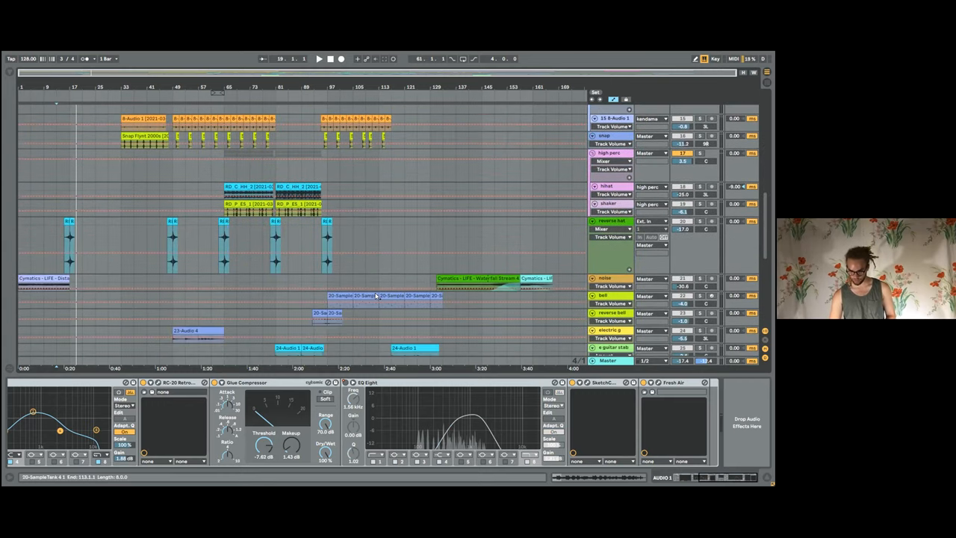
Show the clarinet track's BBC Symphony Orchestra and EQ Eight chain, play, and zoom into the vocal fade-in
scroll("down", 3)
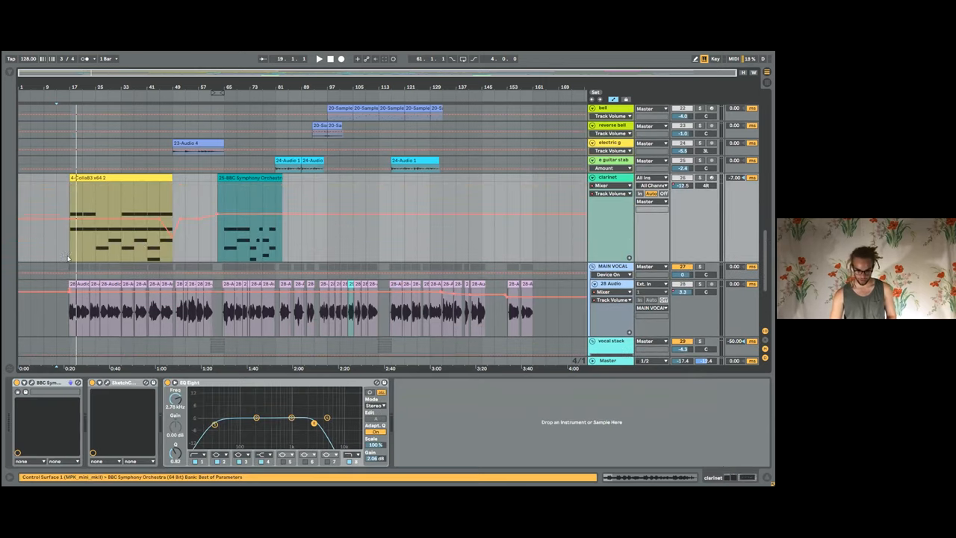
mouse_move(151, 203)
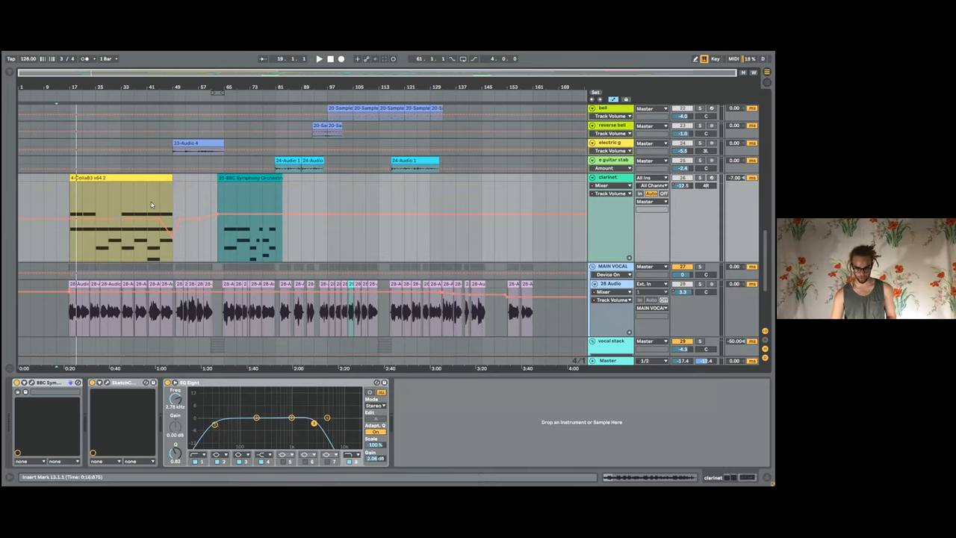
left_click(316, 59)
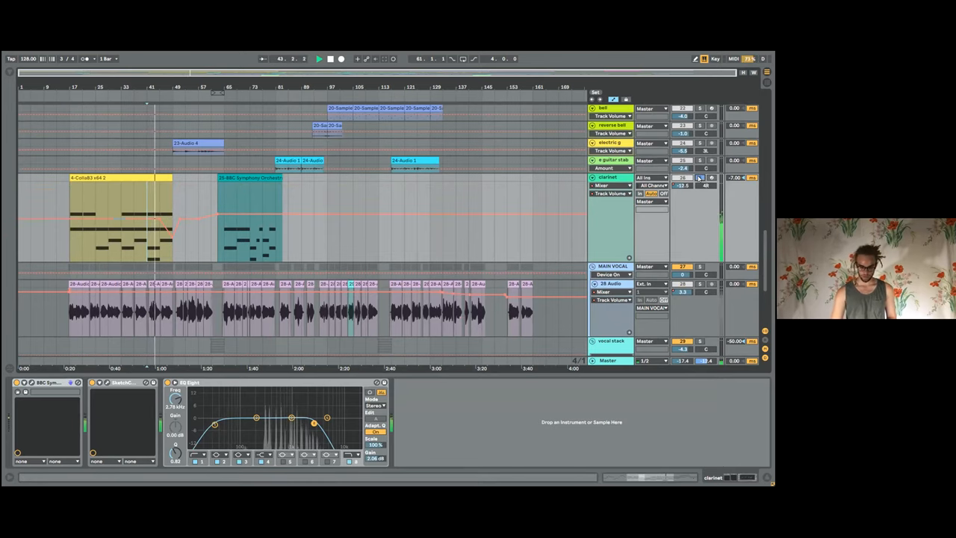
left_click(158, 224)
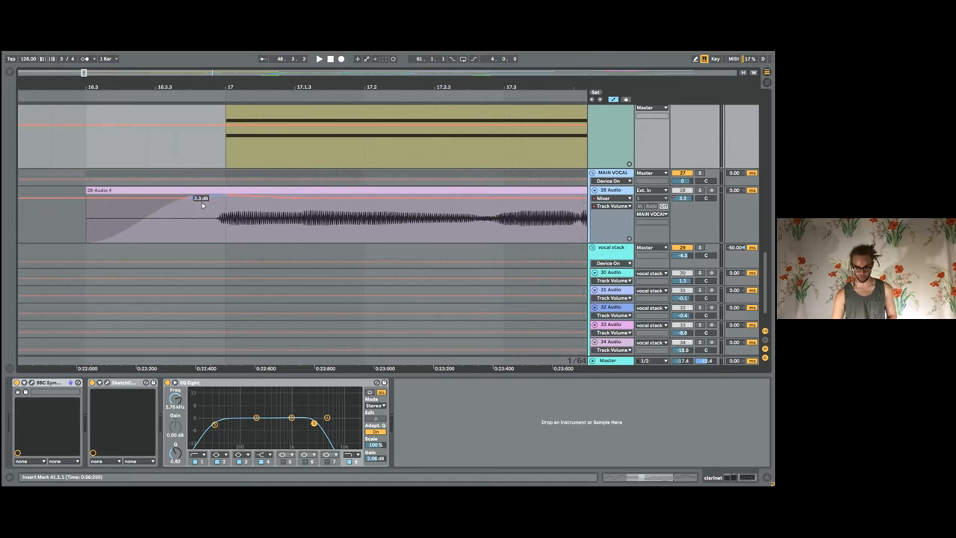
mouse_move(251, 231)
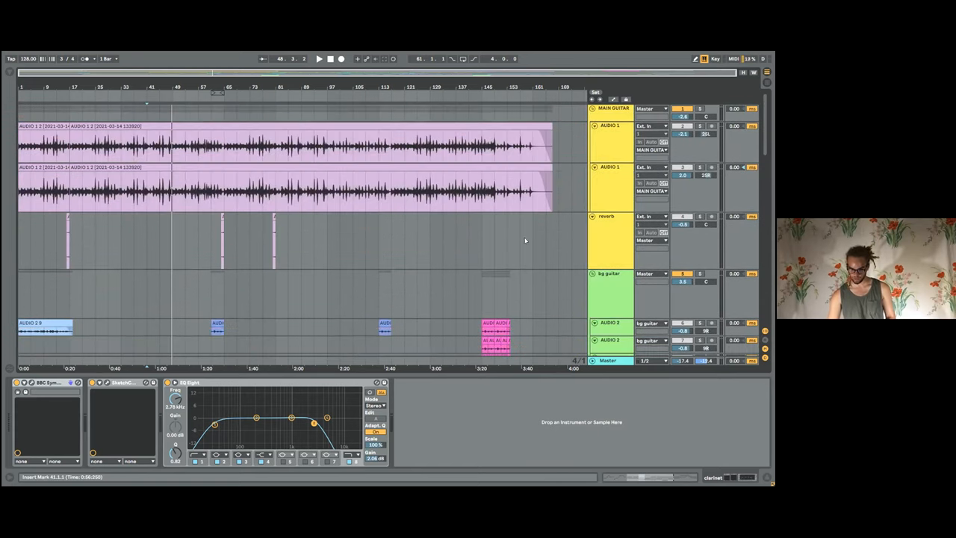
mouse_move(609, 147)
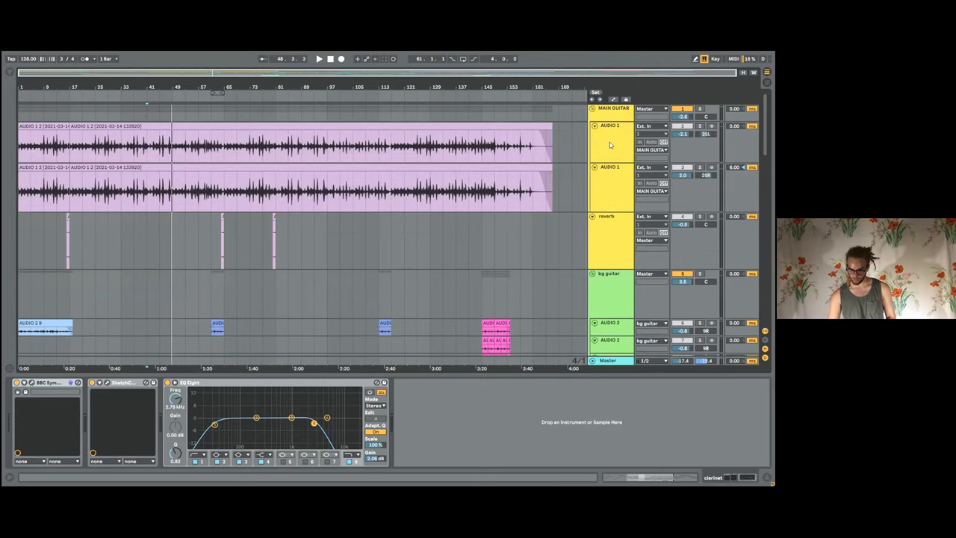
mouse_move(606, 142)
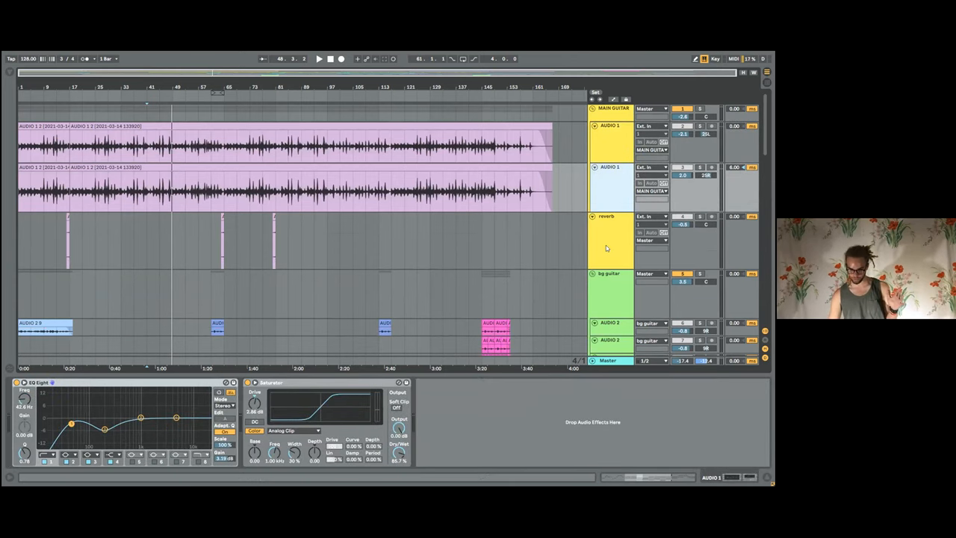
Scroll the arrangement down to the big guitar group and its AUDIO 2 device chain
scroll("down", 3)
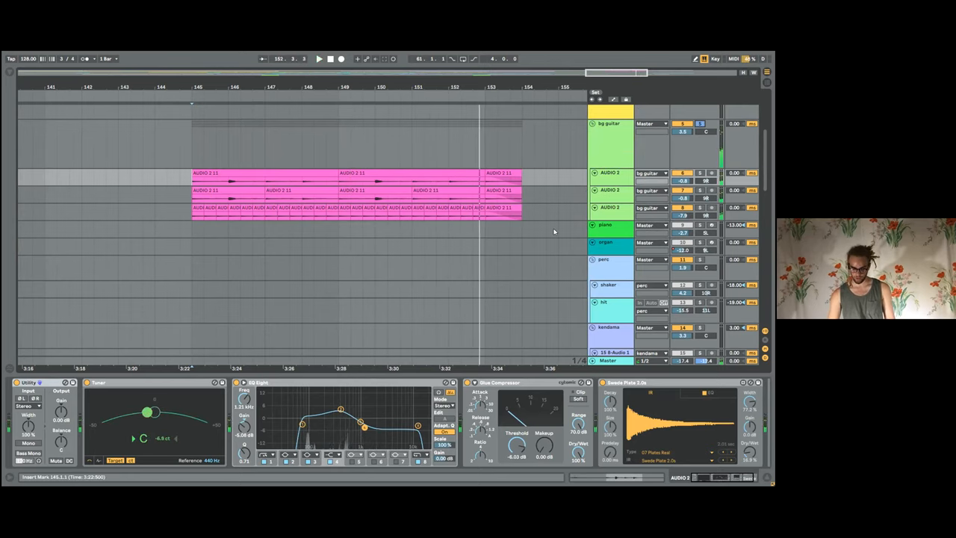
mouse_move(575, 197)
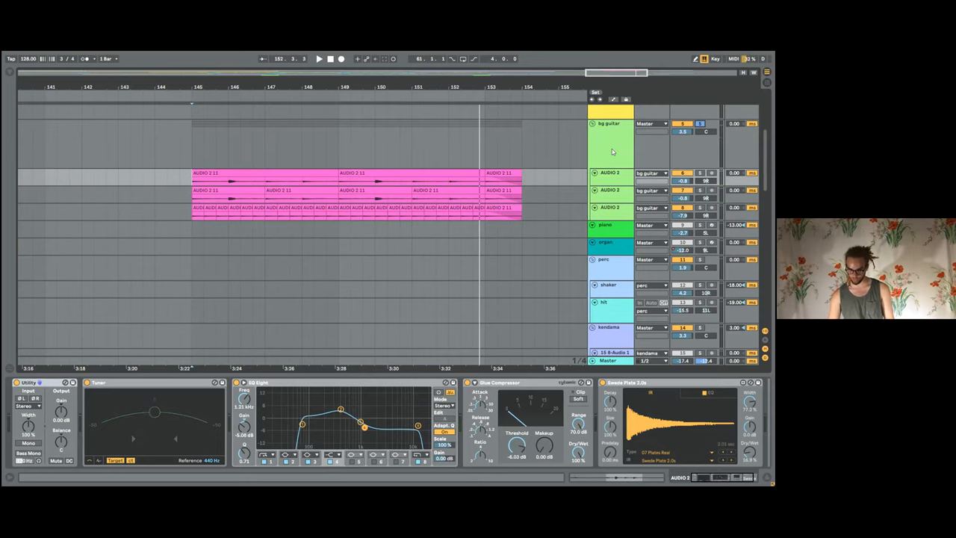
Step through the big guitar tracks' chains and open the ShapeShifter plugin window on AUDIO 2
left_click(611, 176)
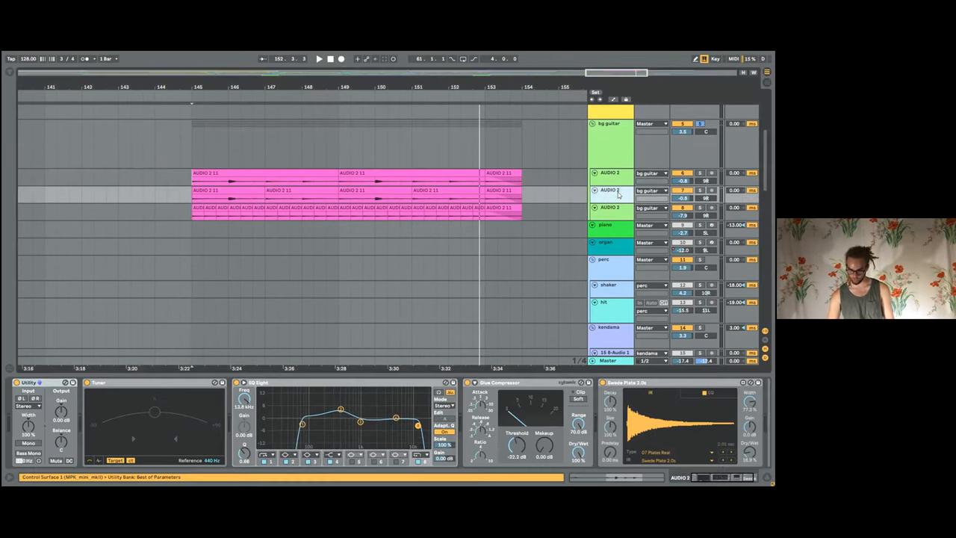
left_click(604, 302)
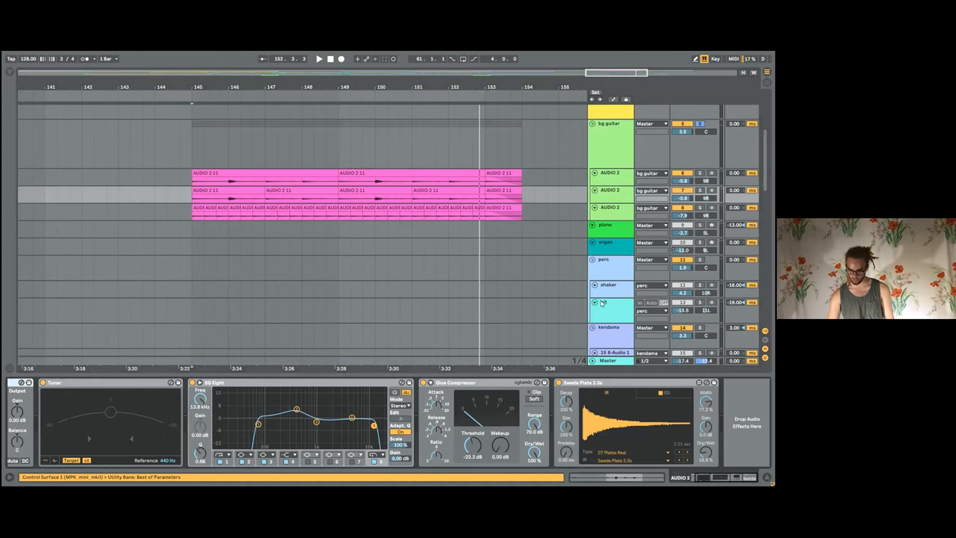
left_click(603, 301)
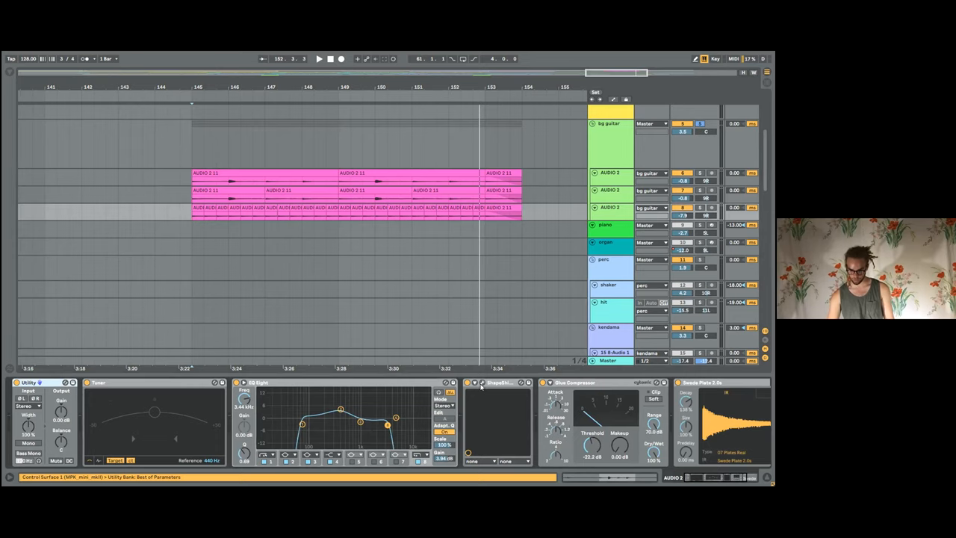
left_click(495, 382)
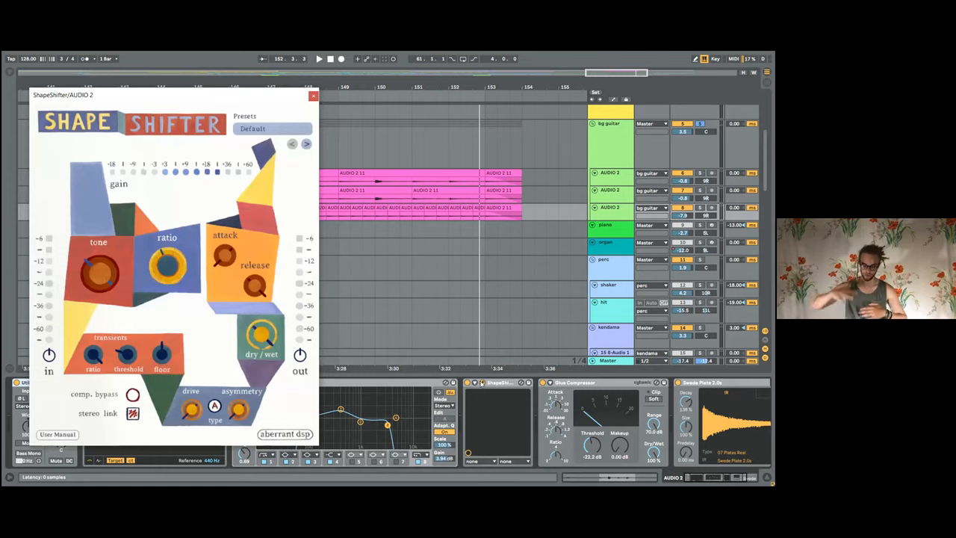
Close the ShapeShifter window and hide Detail View to reveal more tracks
left_click(313, 96)
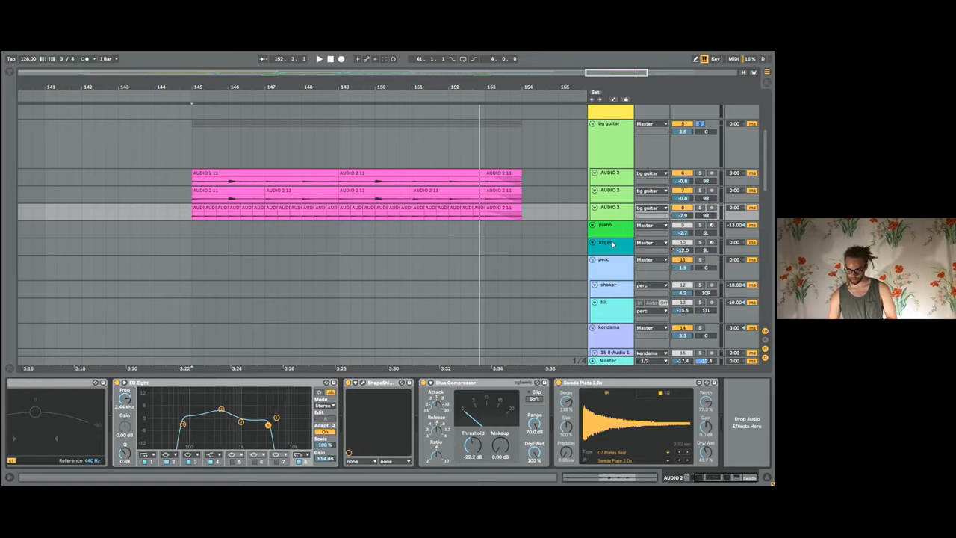
left_click(606, 242)
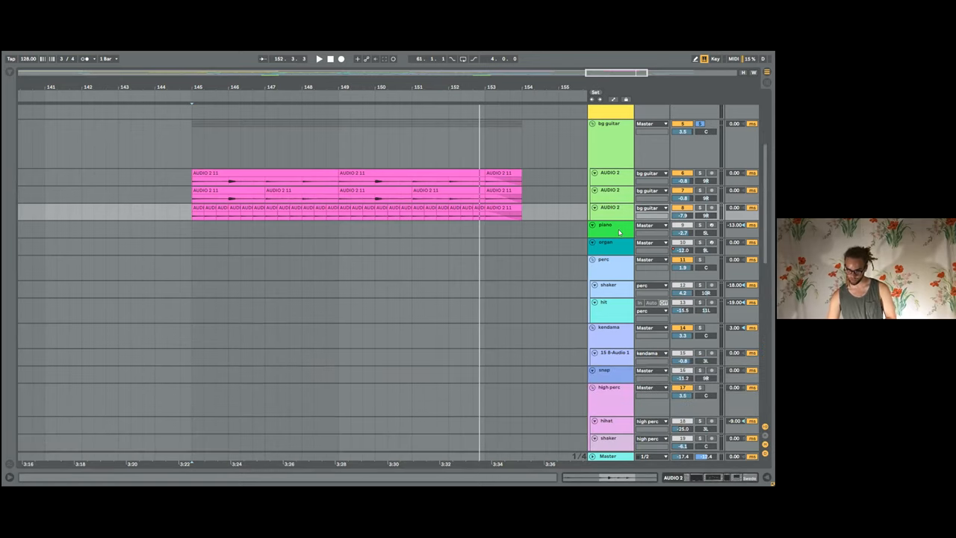
Show the piano track's Tuner, EQ Eight, OCS-45, reverb chain and open the OCS-45 window
left_click(605, 224)
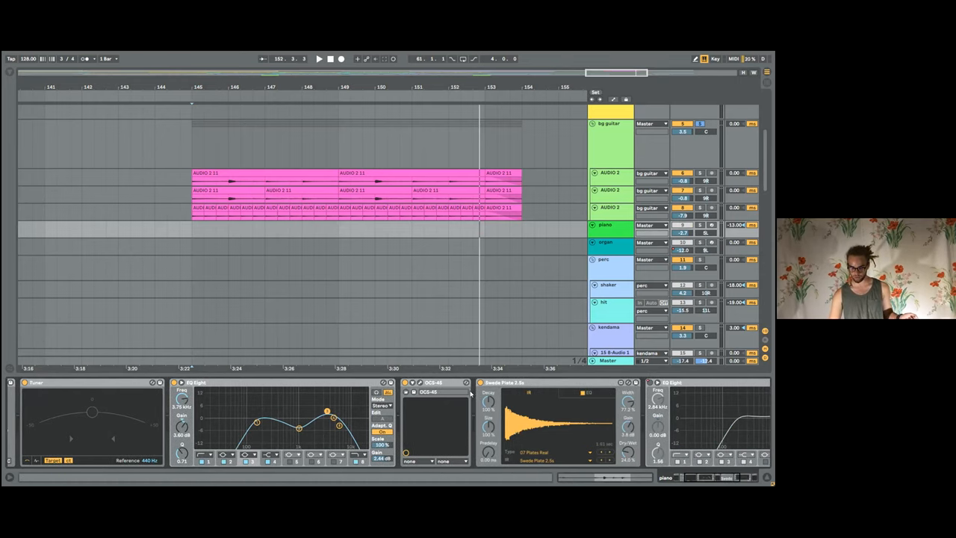
left_click(406, 382)
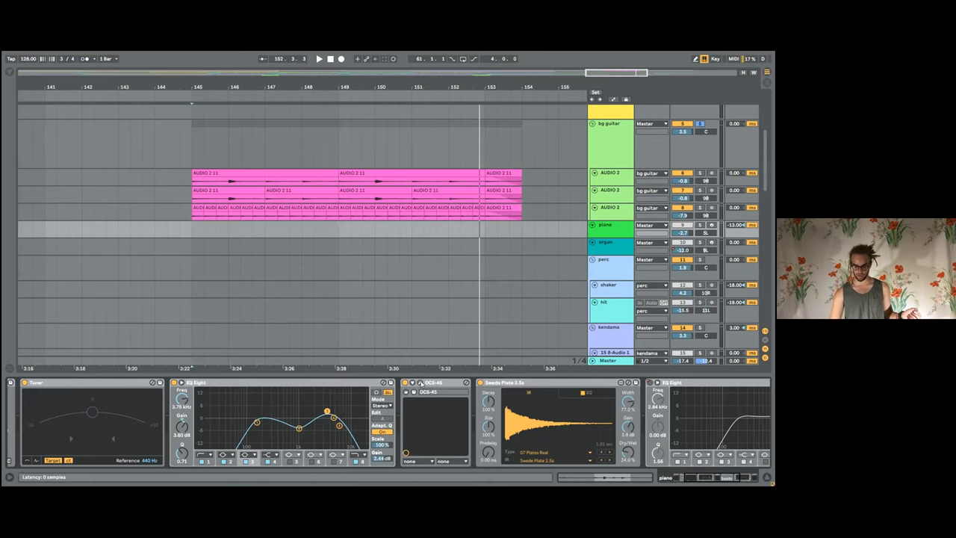
left_click(427, 383)
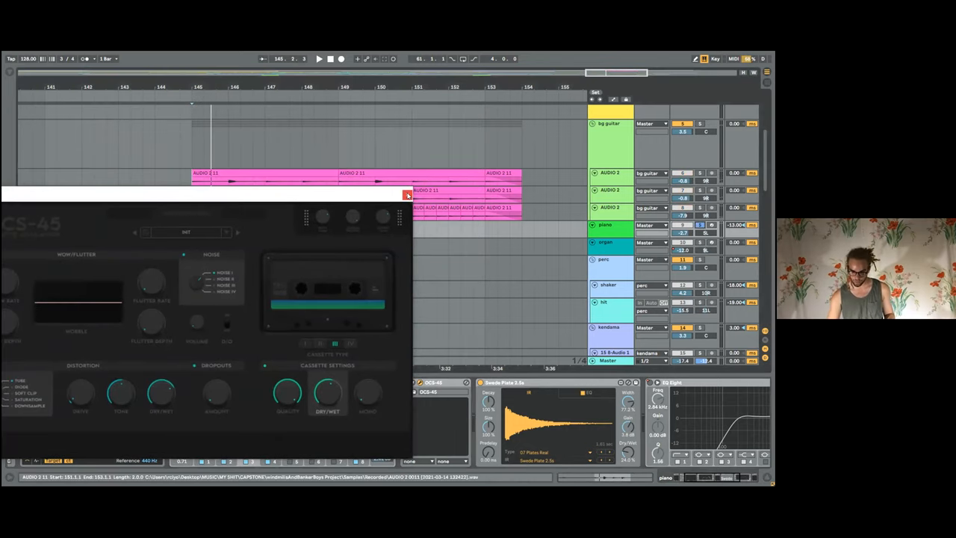
Reposition the OCS-45 cassette window to review its settings, then close it
left_click(406, 194)
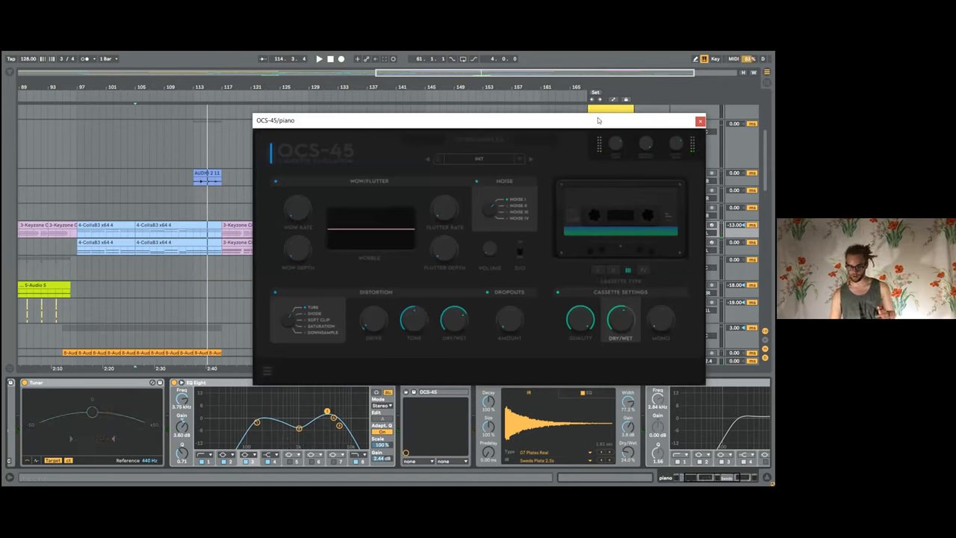
left_click_drag(478, 119, 448, 97)
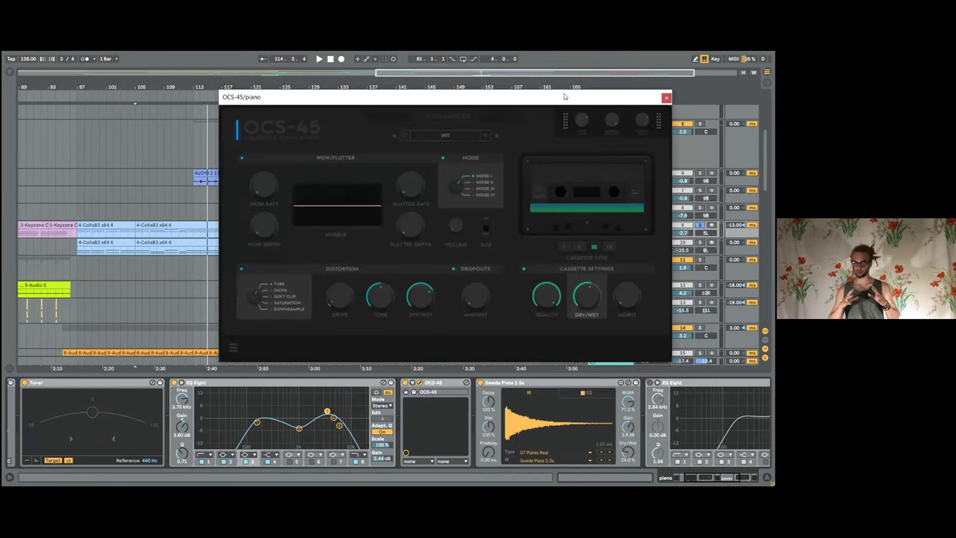
mouse_move(496, 152)
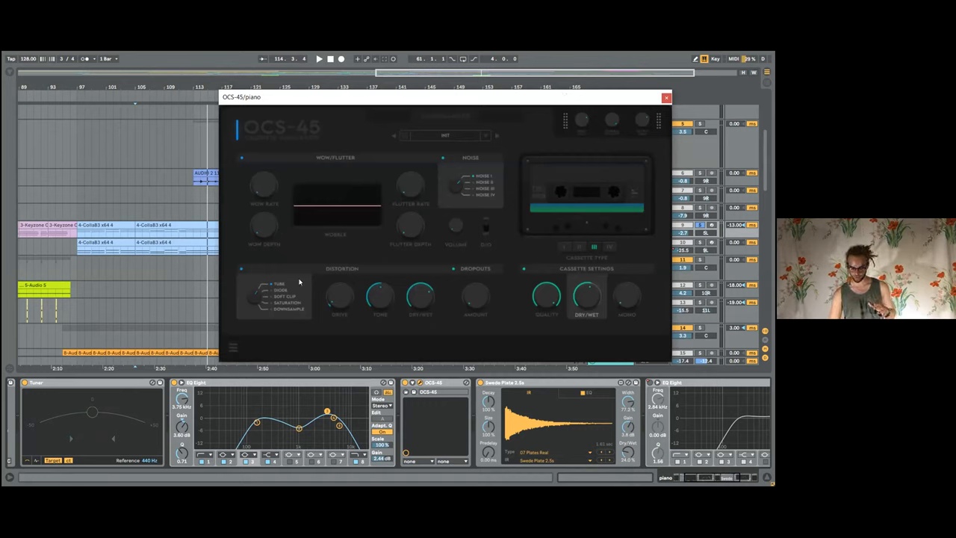
mouse_move(385, 293)
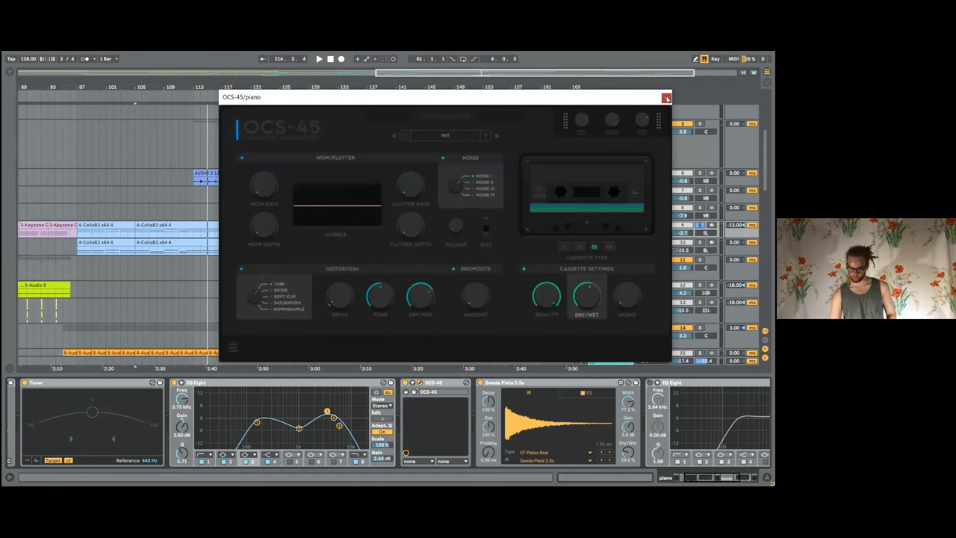
left_click(666, 99)
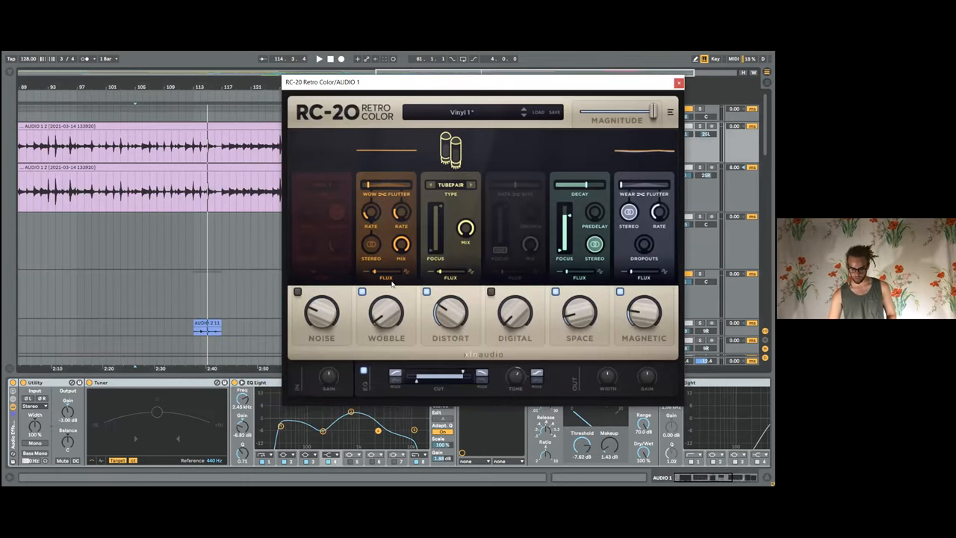
mouse_move(400, 291)
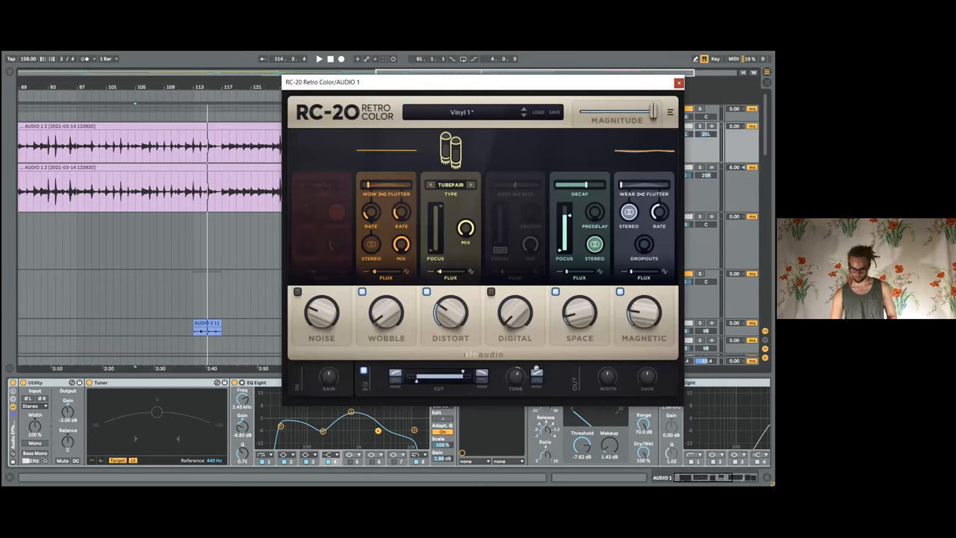
left_click(678, 82)
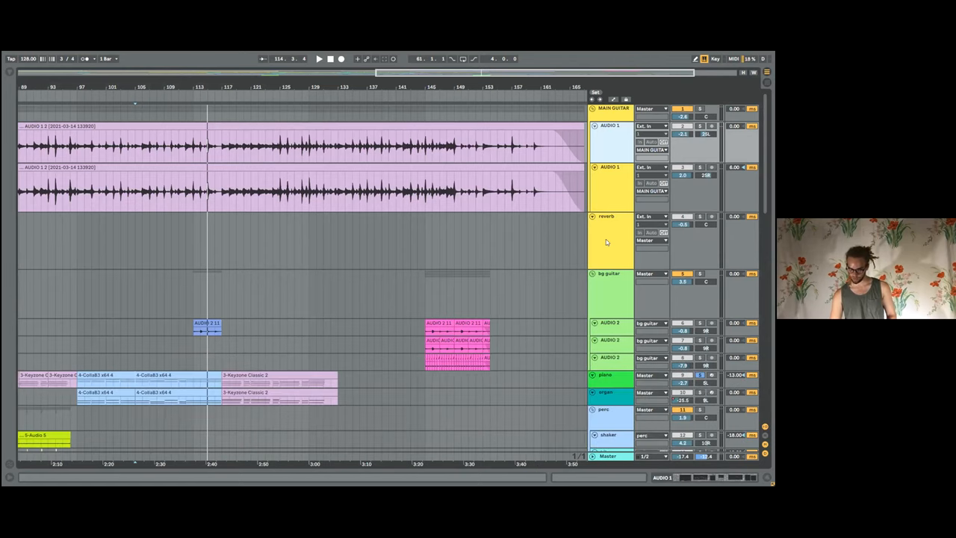
scroll("down", 3)
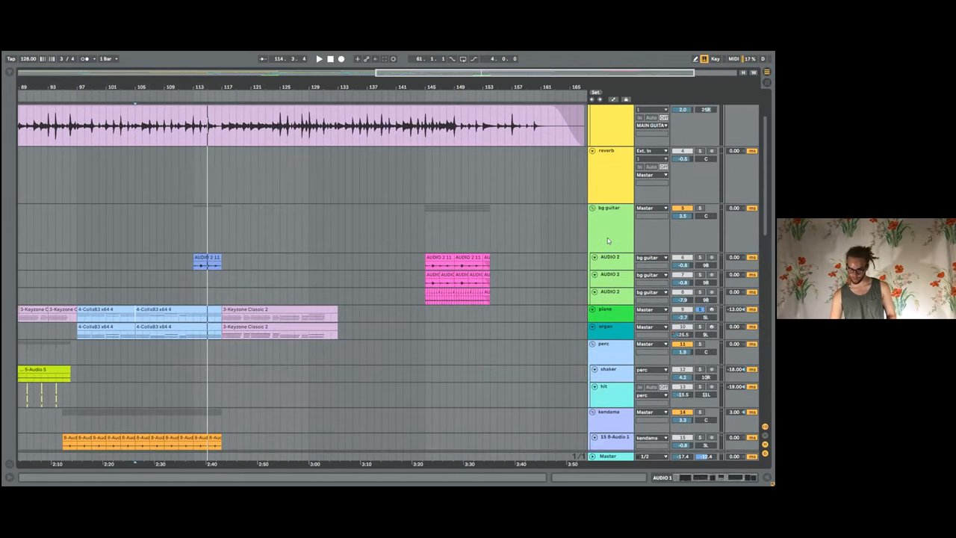
scroll("down", 3)
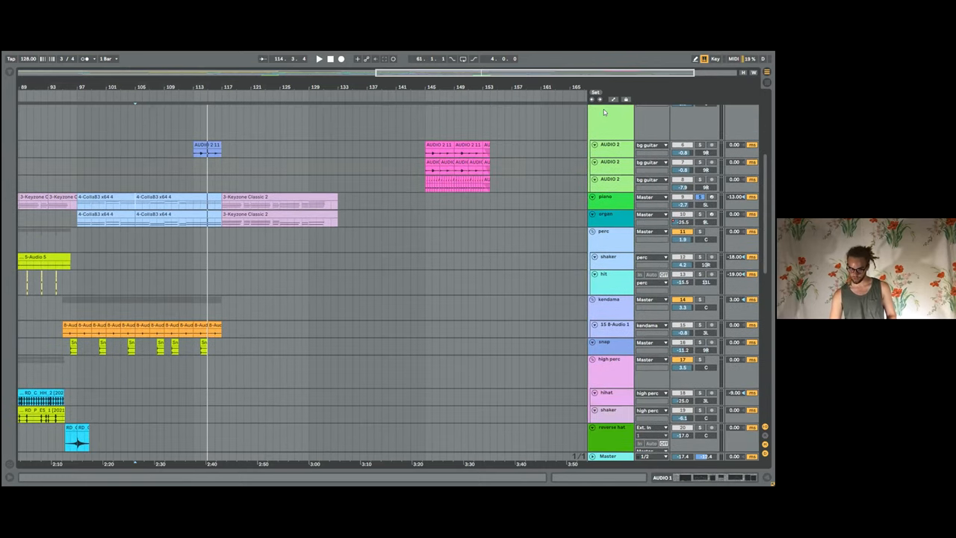
scroll("up", 3)
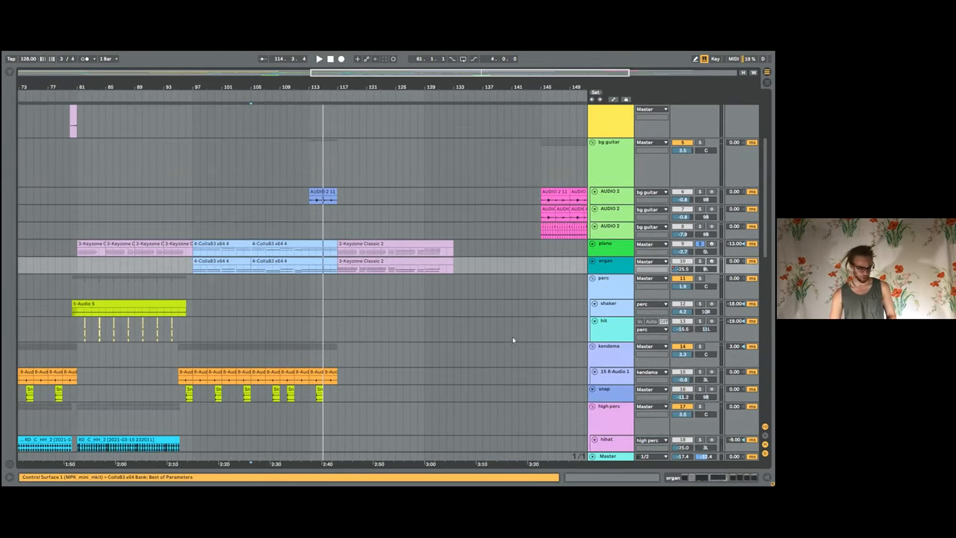
scroll("down", 3)
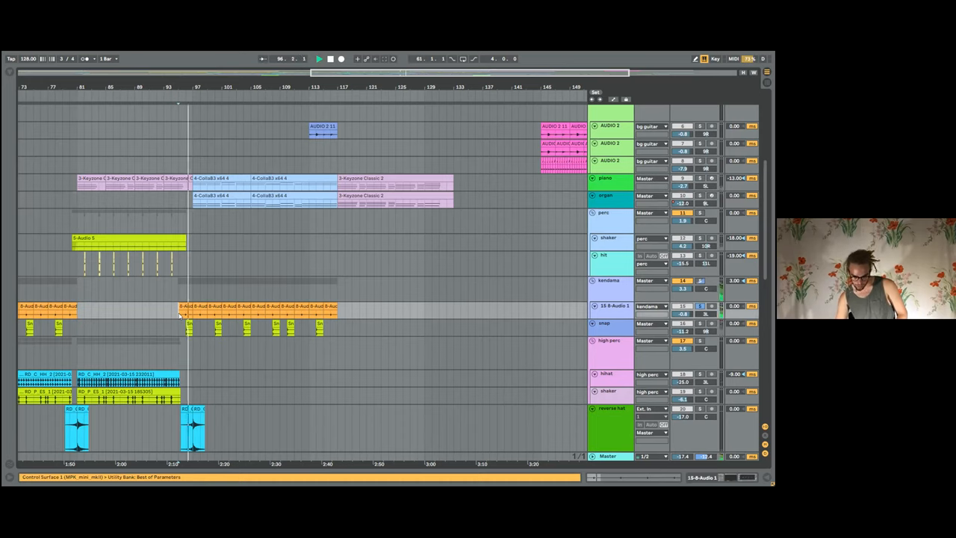
left_click(195, 85)
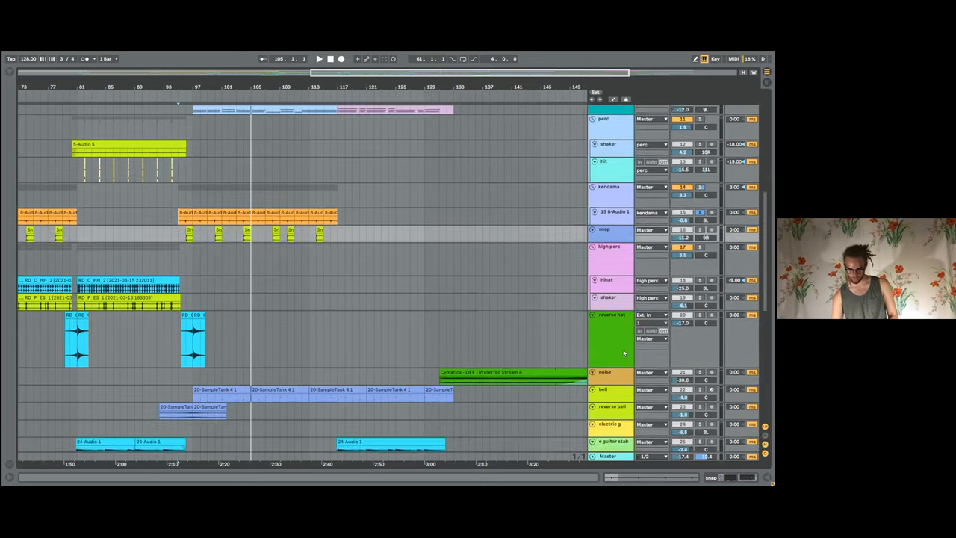
scroll("down", 3)
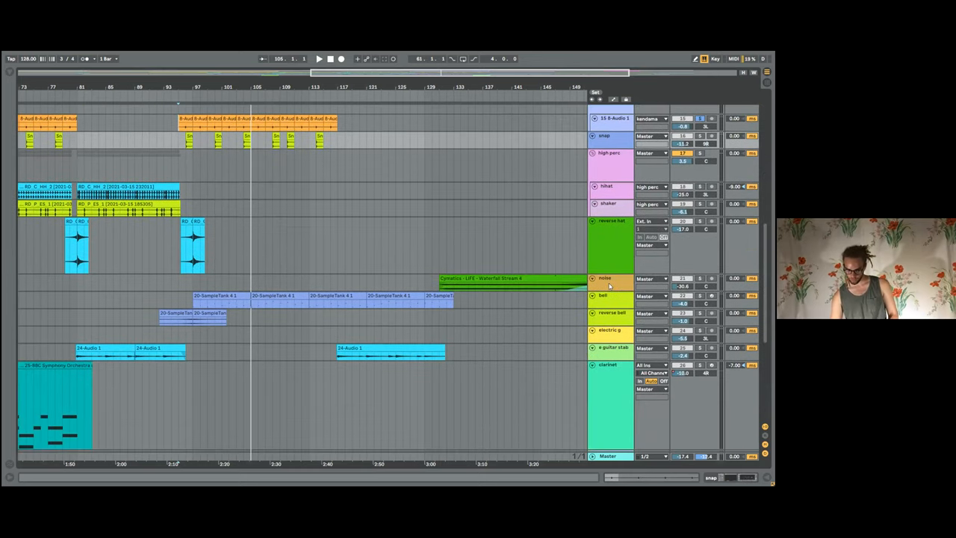
scroll("down", 3)
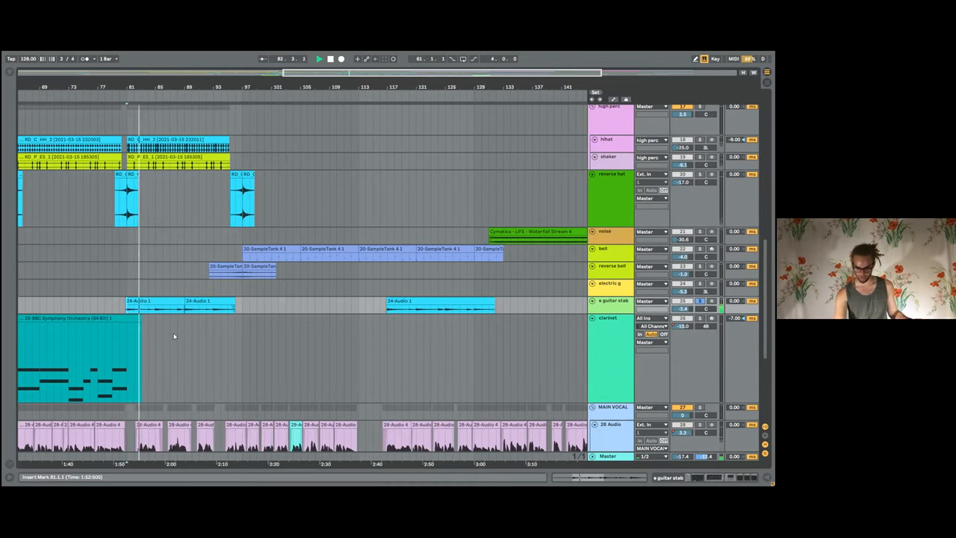
scroll("down", 3)
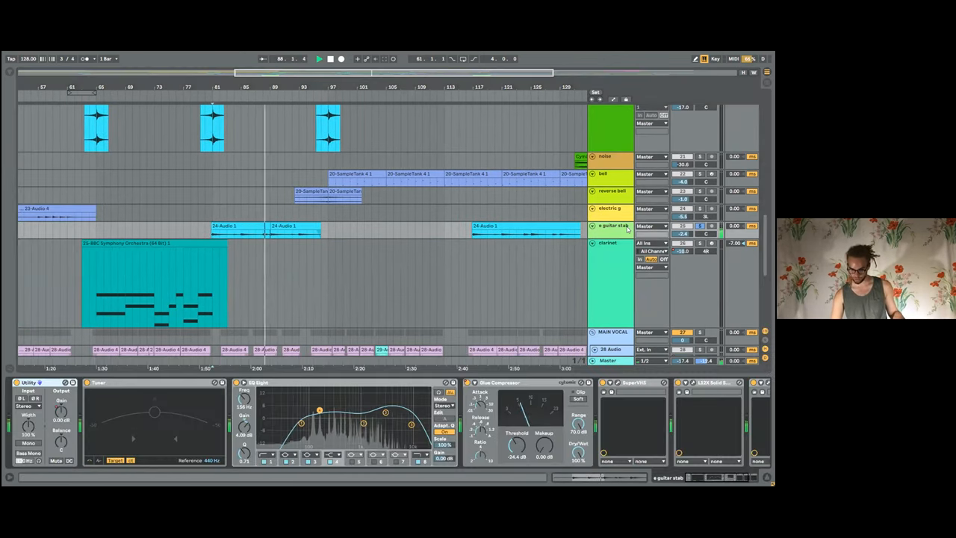
Show the guitar stab chain and inspect the Super VHS, LVL8 amp and Wider plugin windows, closing them after
left_click(330, 59)
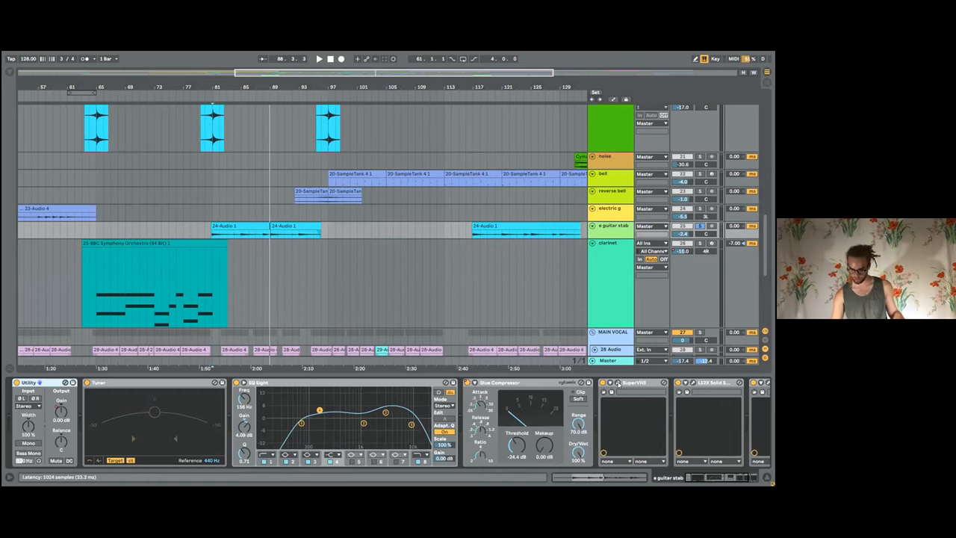
left_click(635, 383)
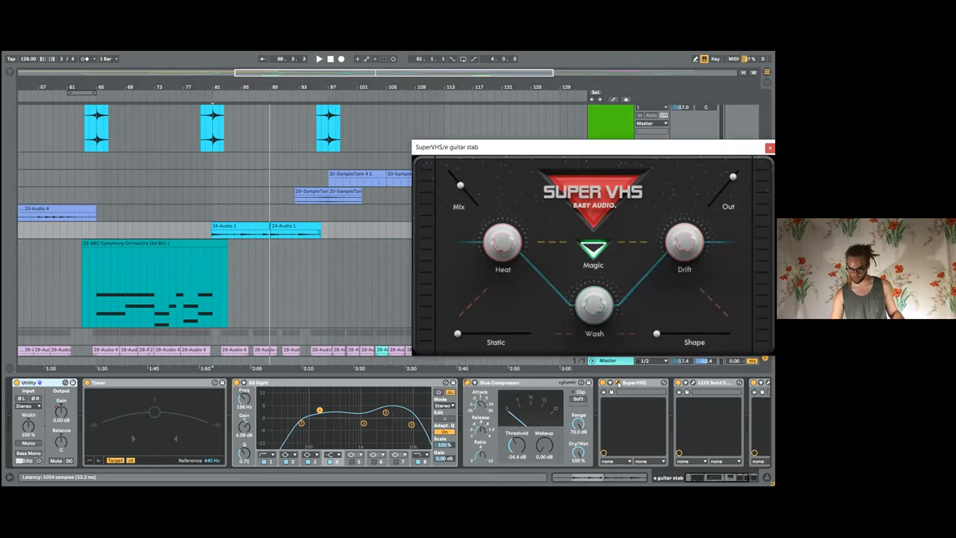
mouse_move(690, 391)
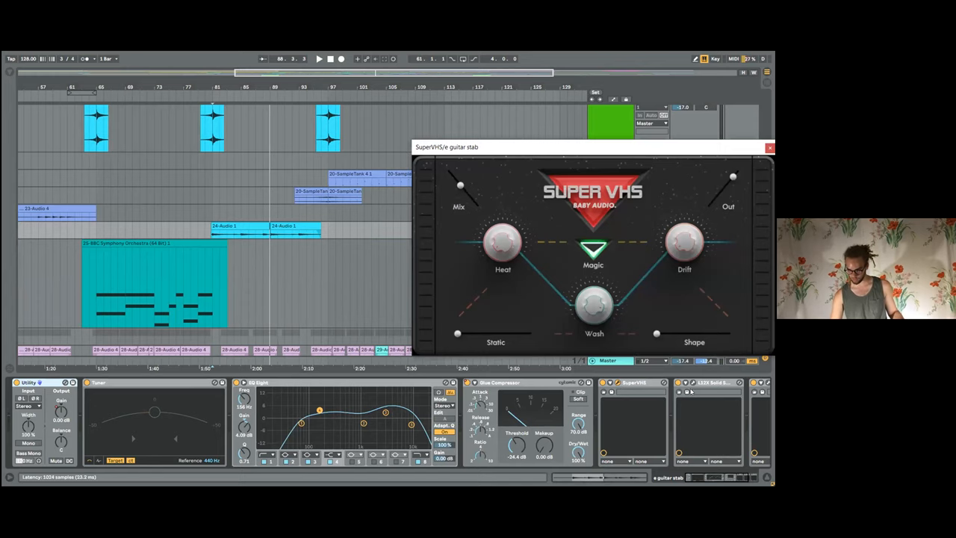
left_click(769, 146)
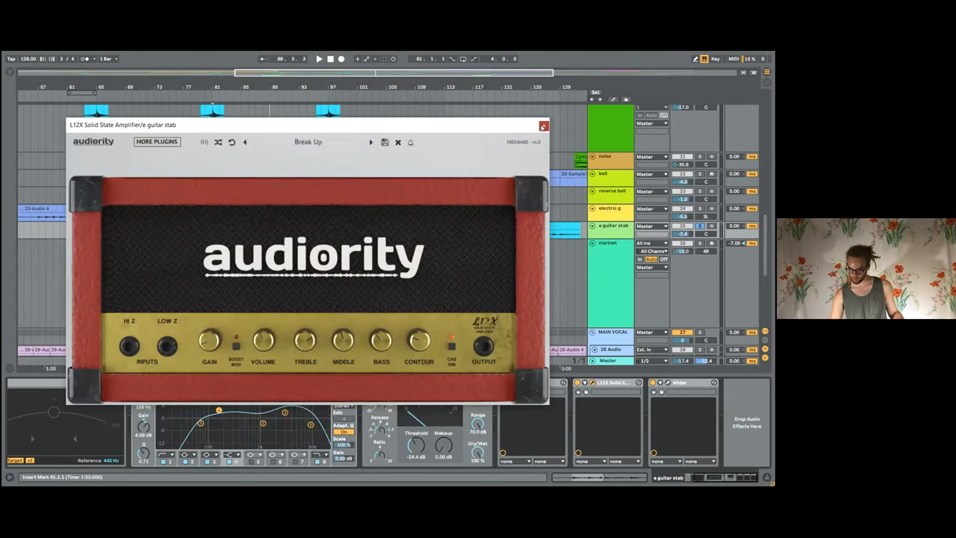
left_click(543, 125)
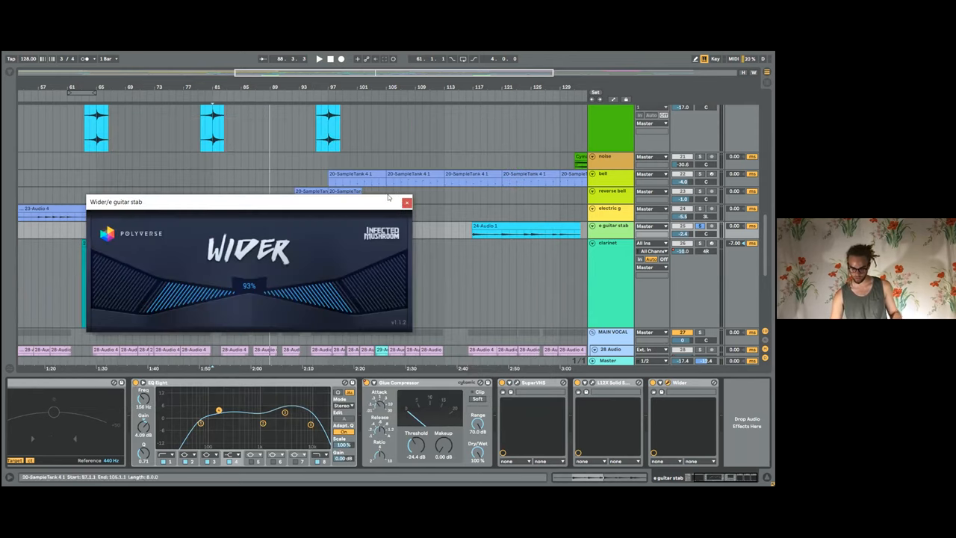
left_click(406, 203)
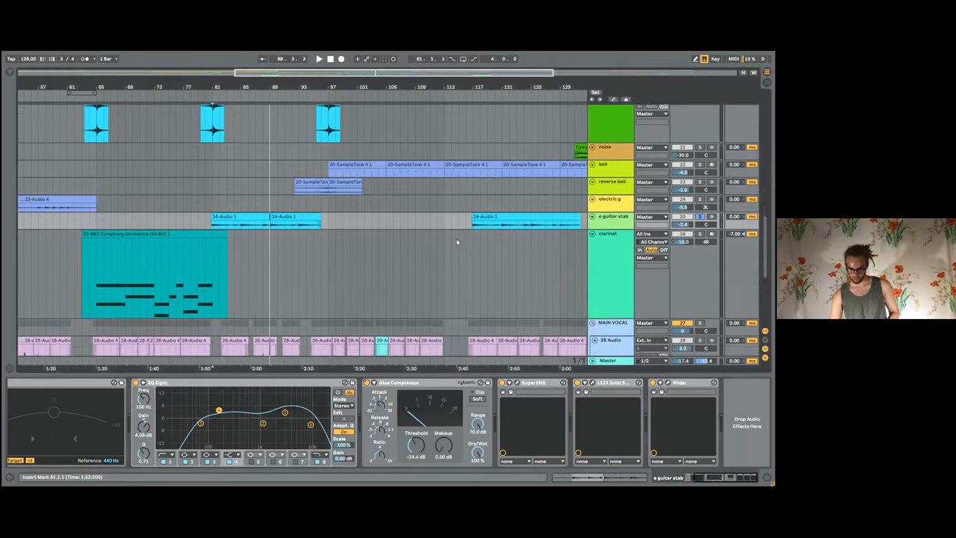
Scroll through the full arrangement's track list down to the lower vocal tracks
scroll("down", 3)
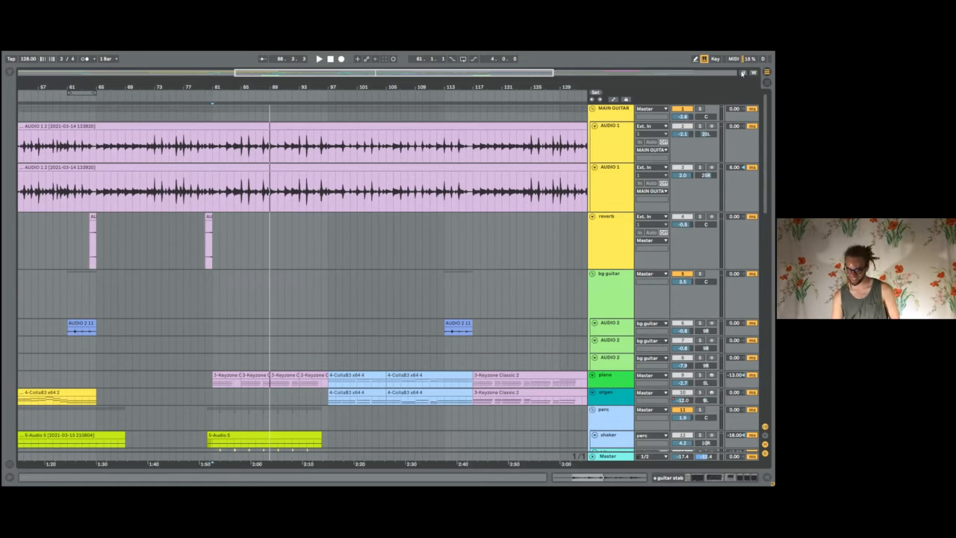
scroll("down", 3)
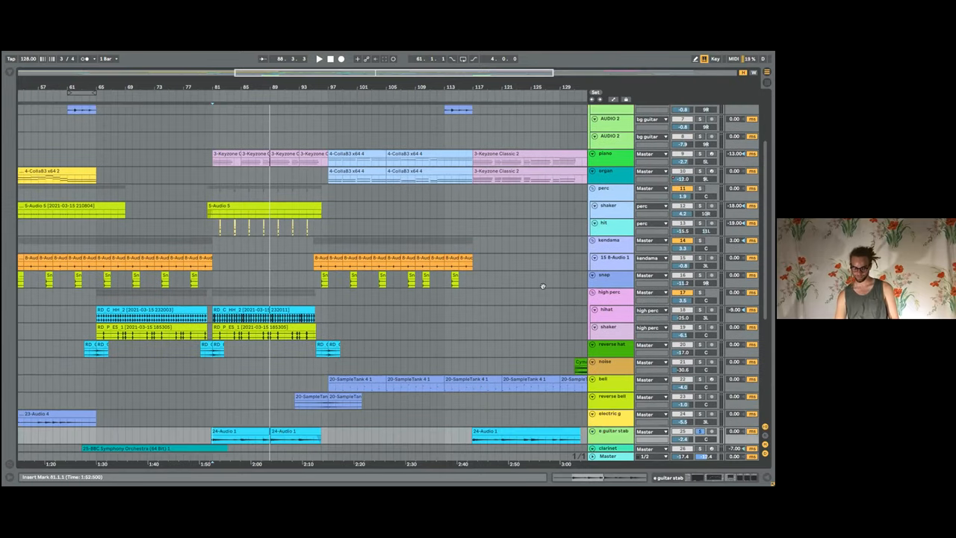
scroll("down", 3)
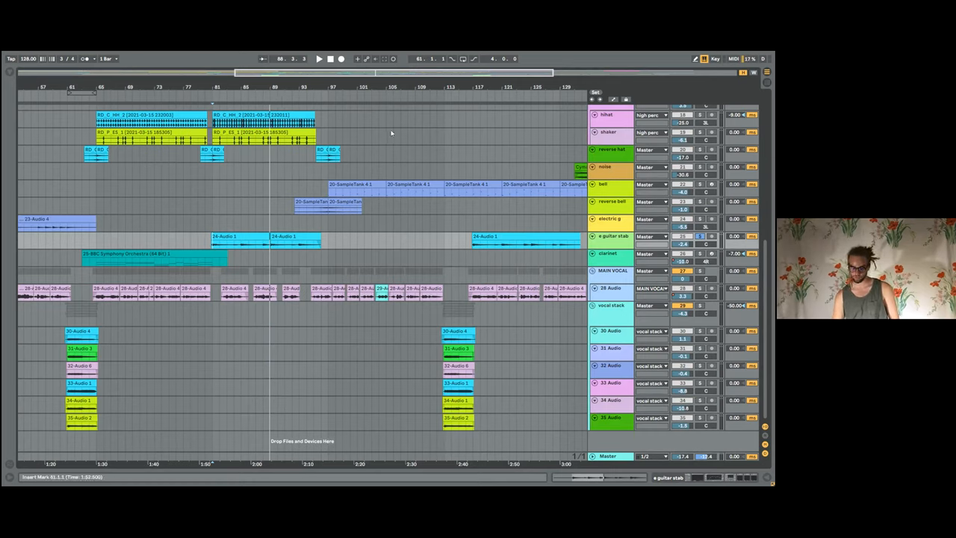
mouse_move(305, 164)
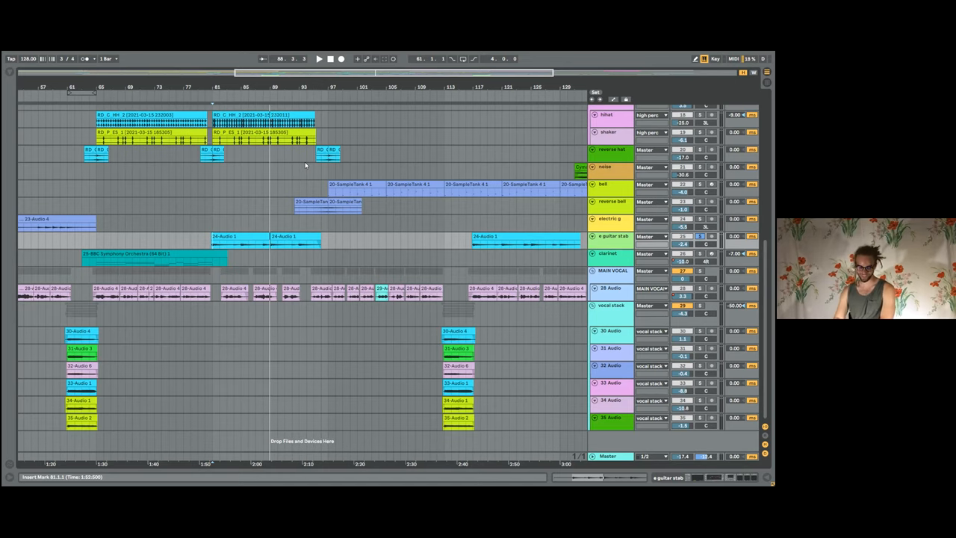
mouse_move(230, 215)
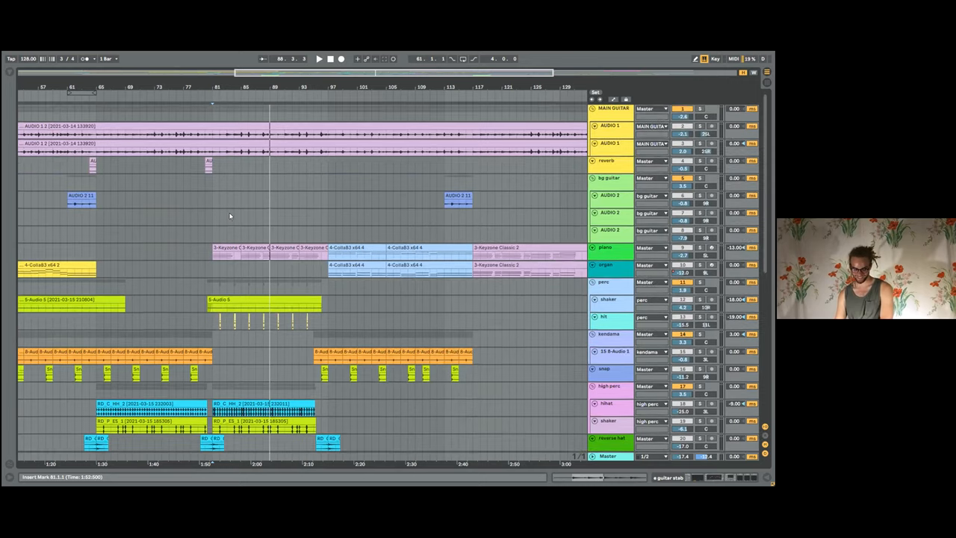
scroll("down", 3)
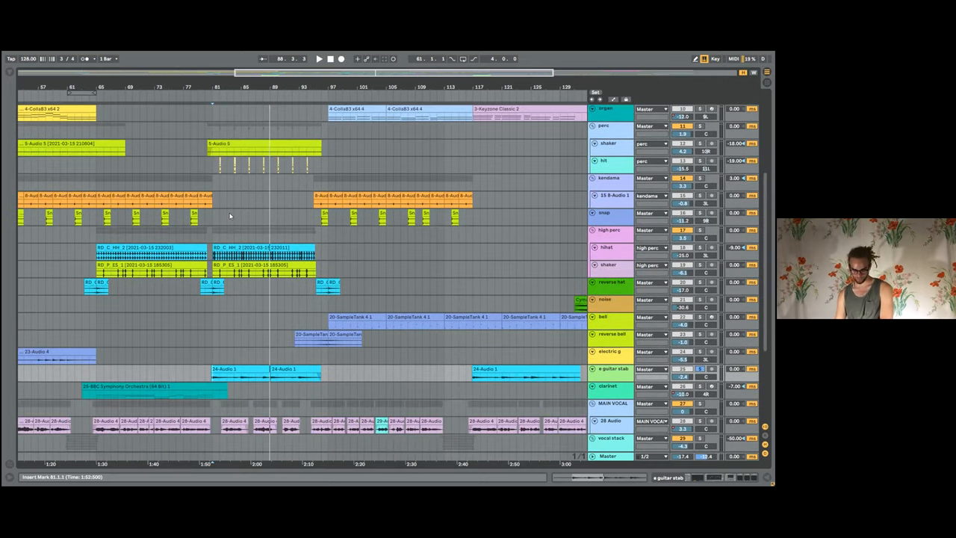
scroll("down", 3)
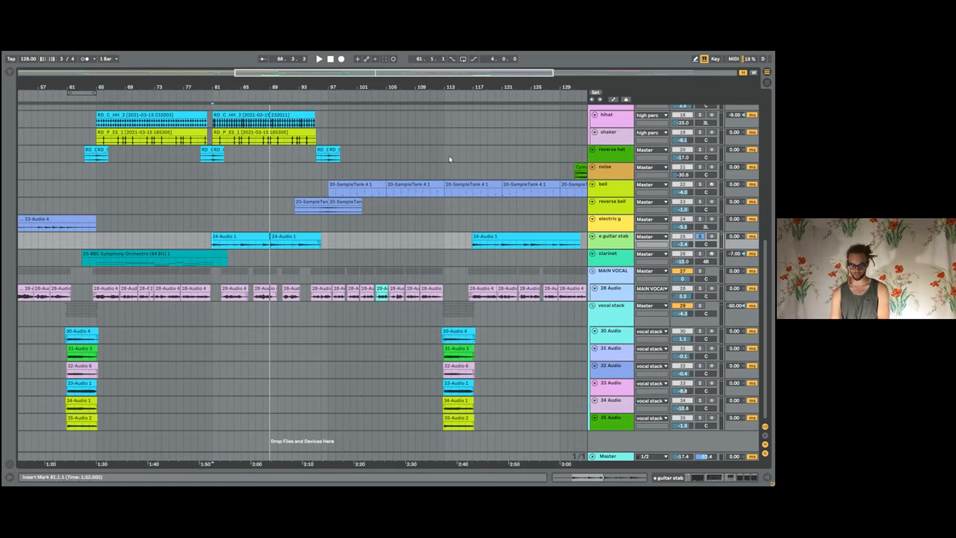
mouse_move(481, 181)
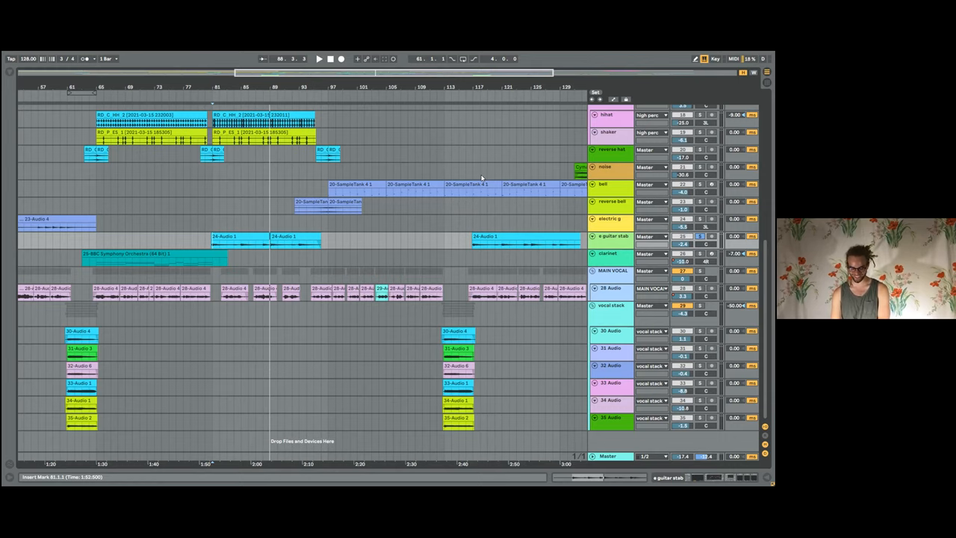
mouse_move(471, 144)
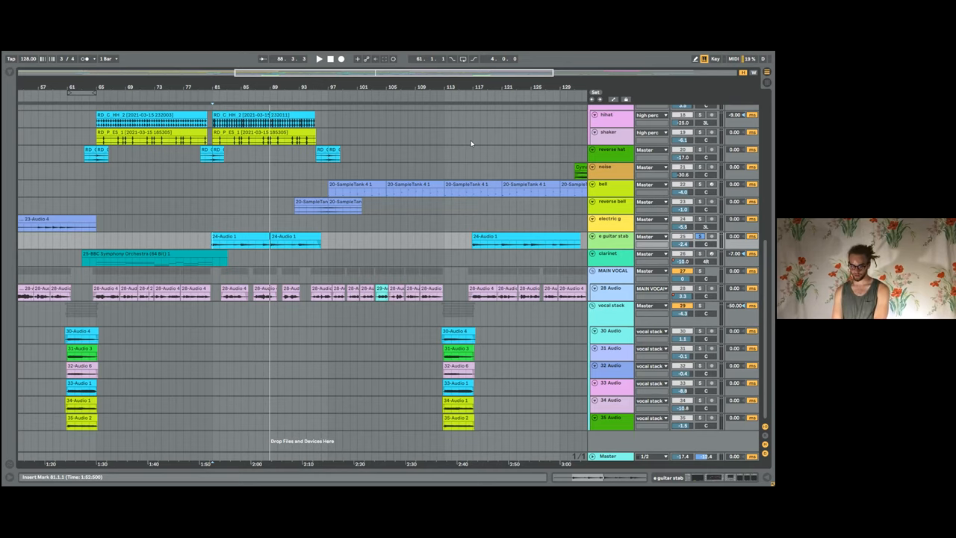
scroll("up", 3)
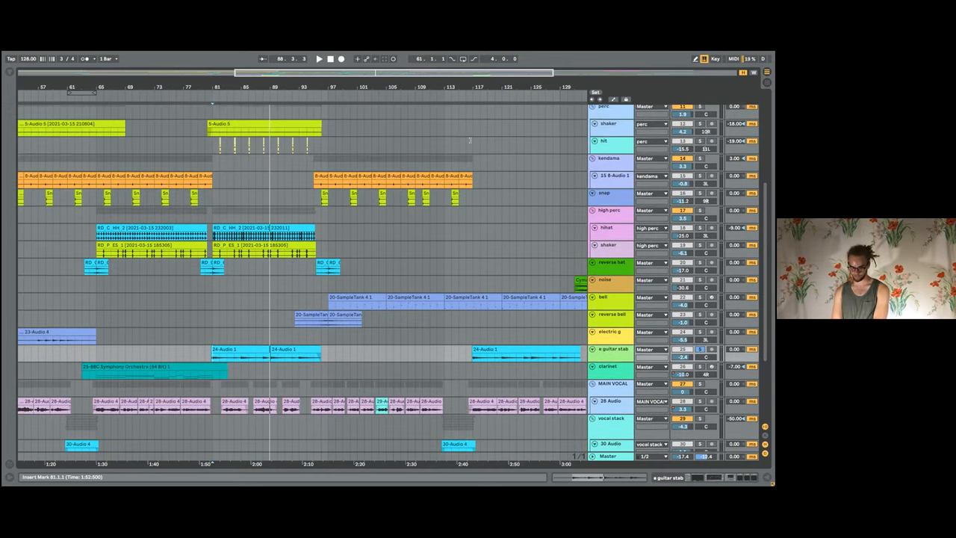
scroll("up", 3)
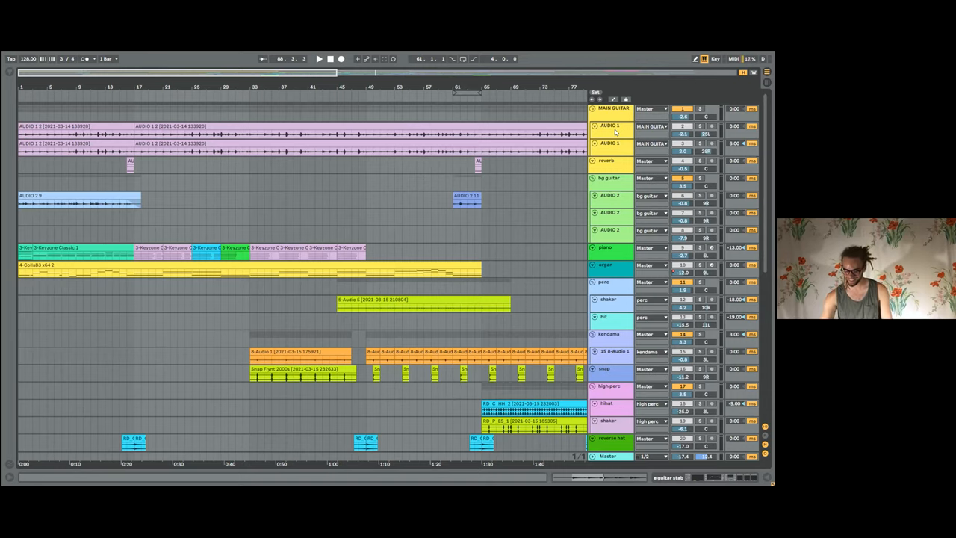
Scroll to the MAIN GUITAR audio tracks and enlarge them so their waveforms fill the upper arrangement
scroll("down", 3)
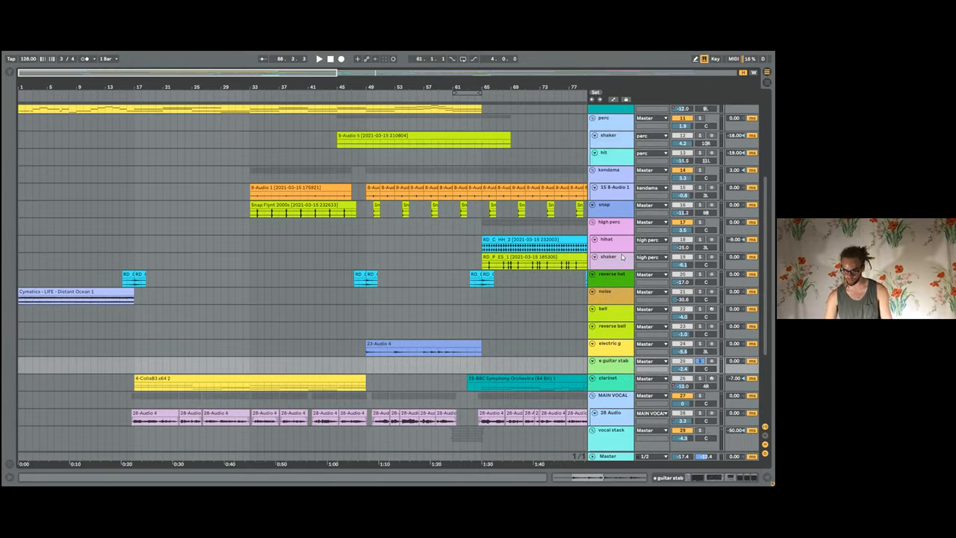
scroll("up", 3)
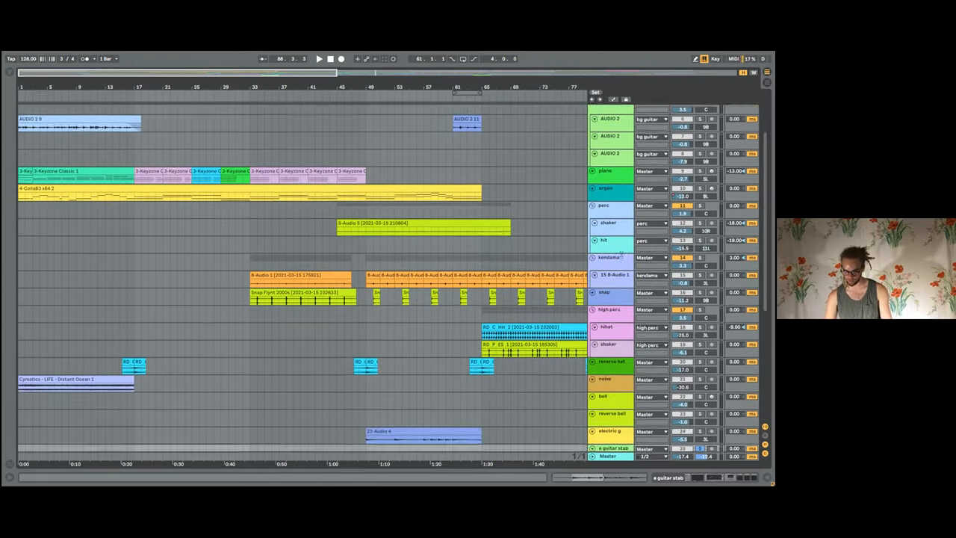
scroll("down", 3)
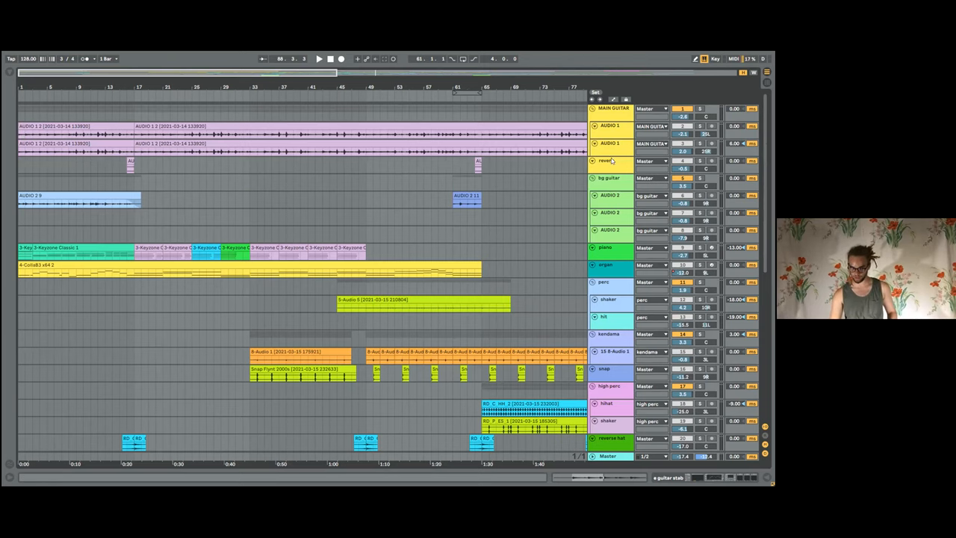
left_click(605, 247)
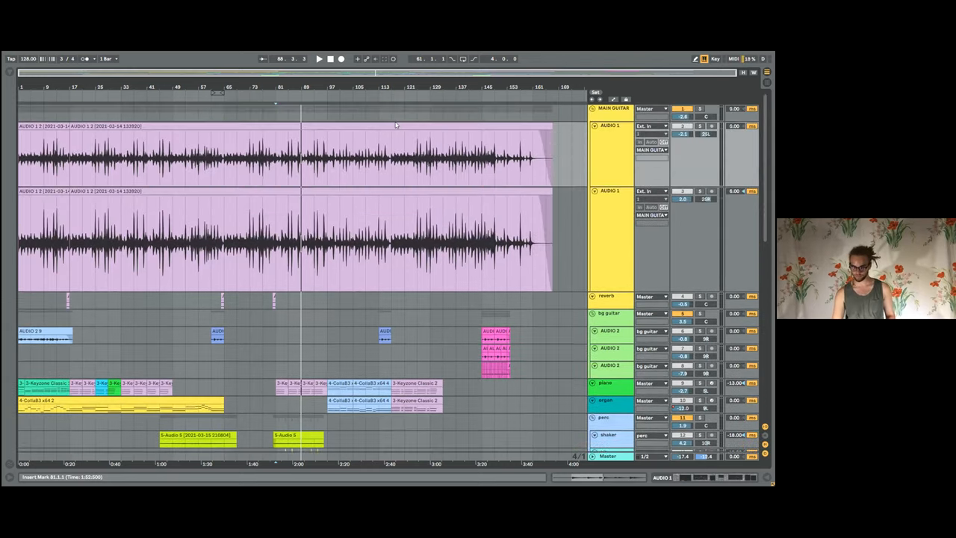
Shorten the two MAIN GUITAR audio tracks so keys, horn and percussion tracks fit in view
left_click(612, 152)
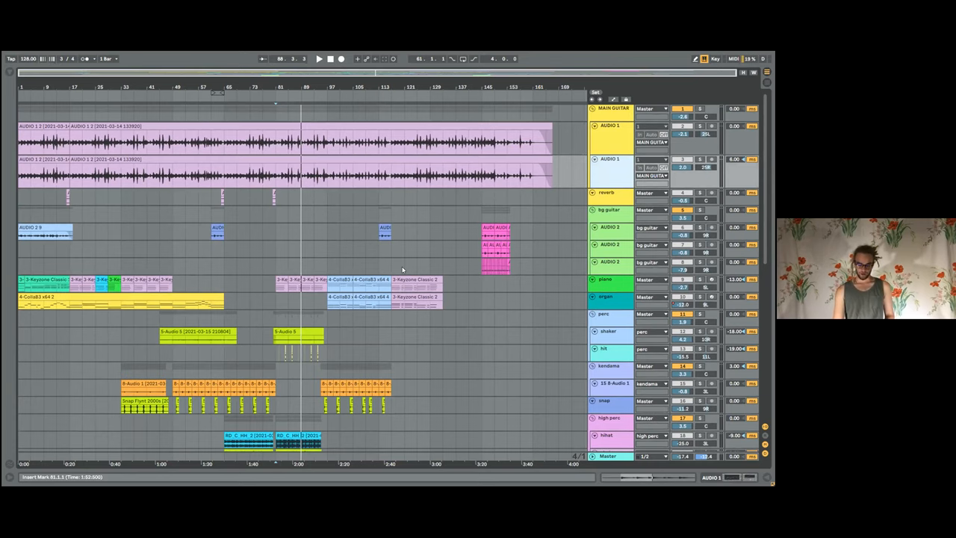
scroll("down", 3)
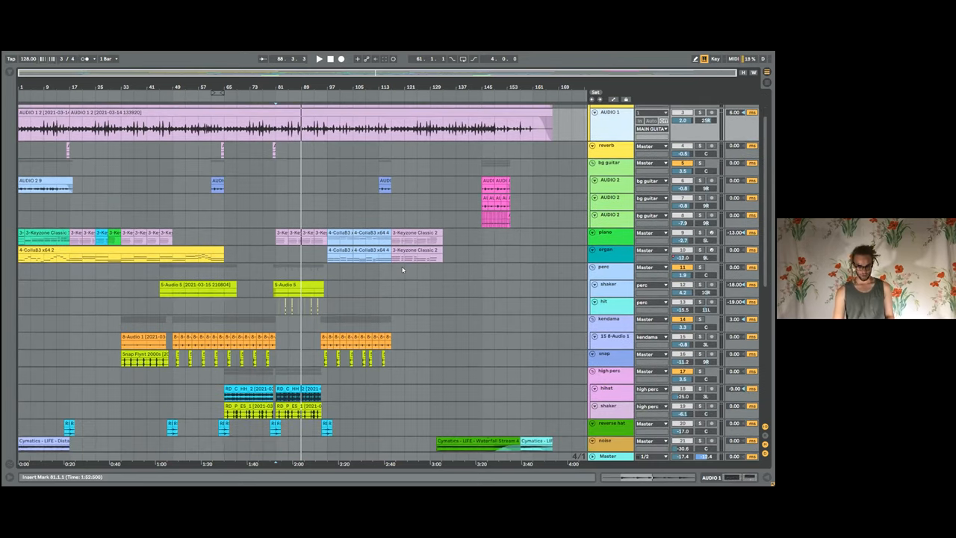
scroll("down", 3)
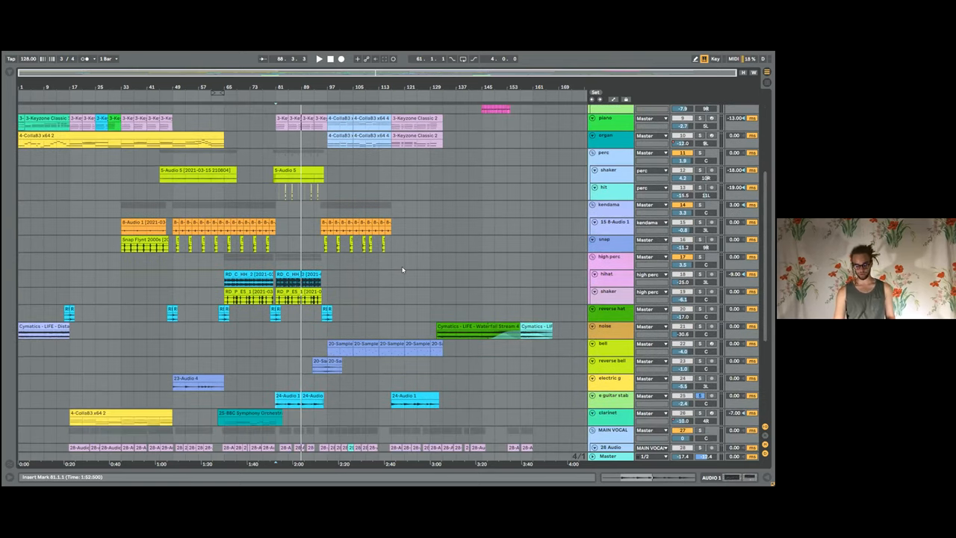
scroll("down", 3)
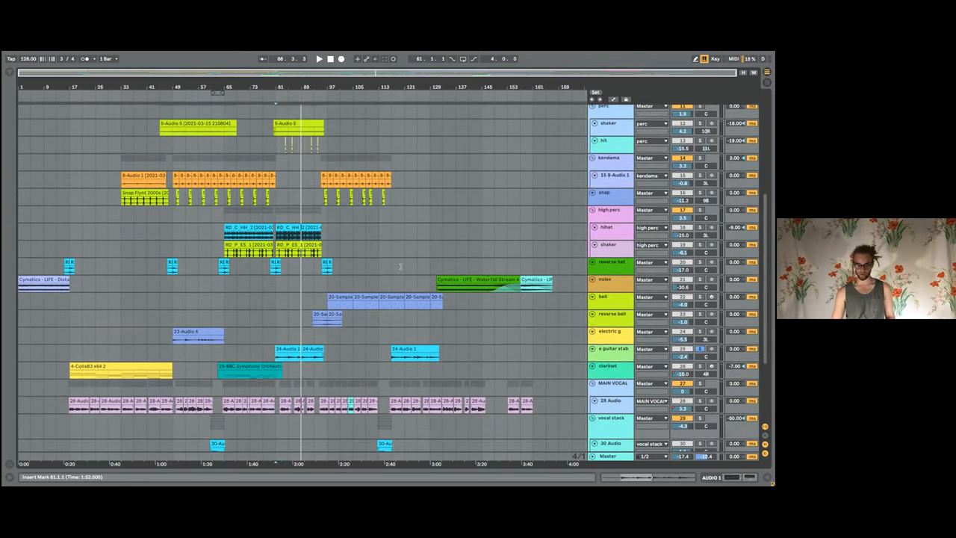
scroll("down", 3)
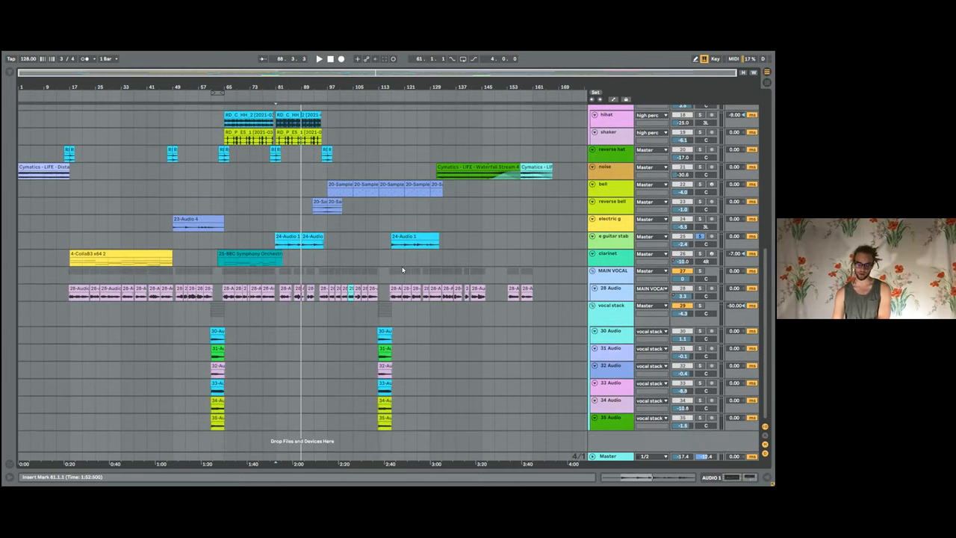
scroll("up", 3)
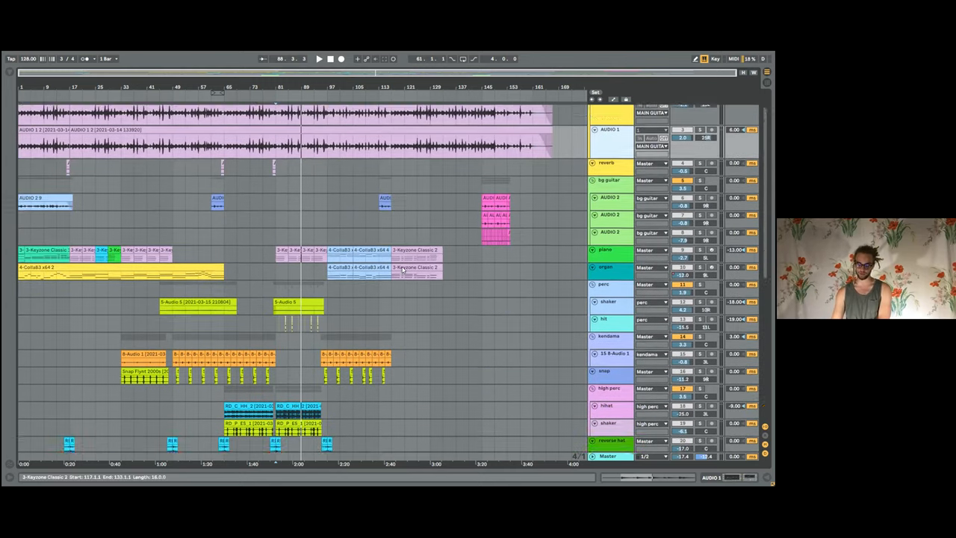
scroll("down", 3)
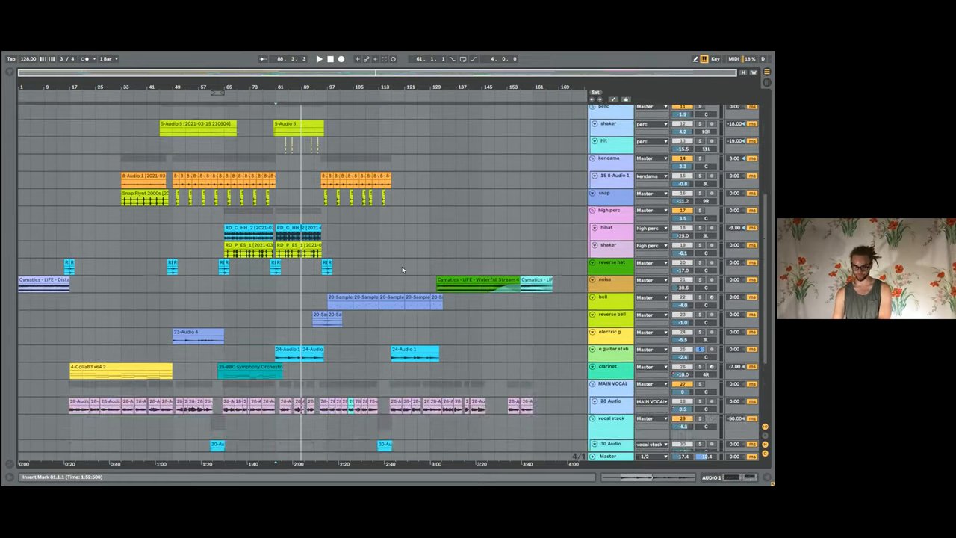
scroll("up", 3)
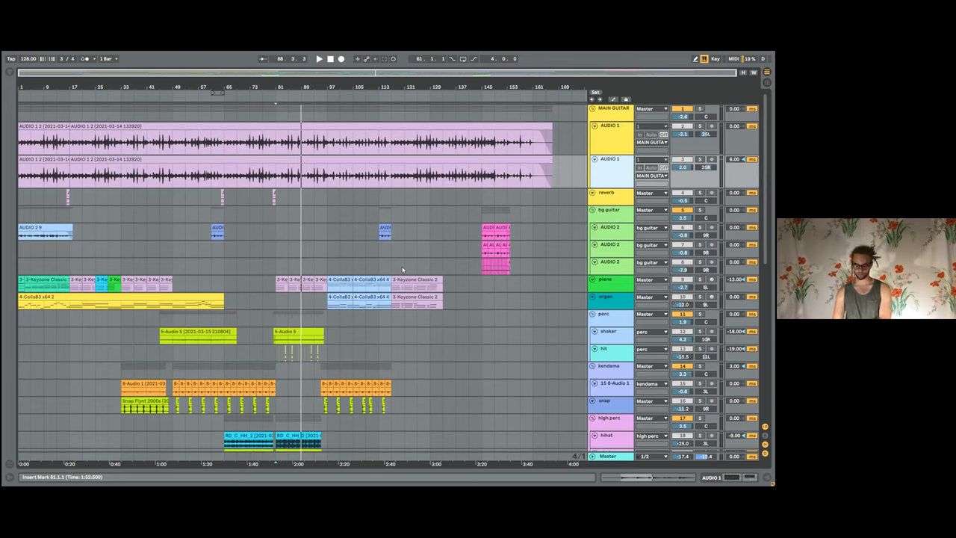
mouse_move(440, 158)
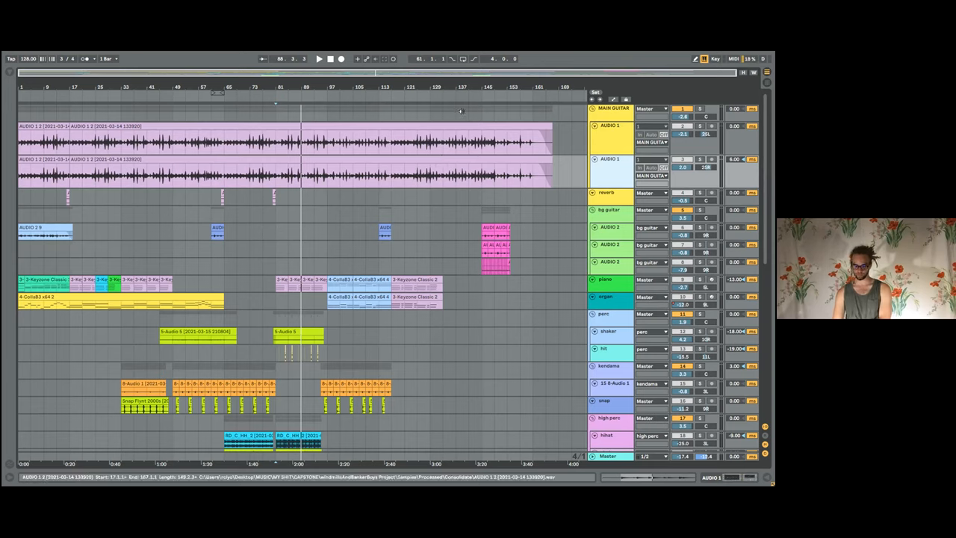
mouse_move(460, 97)
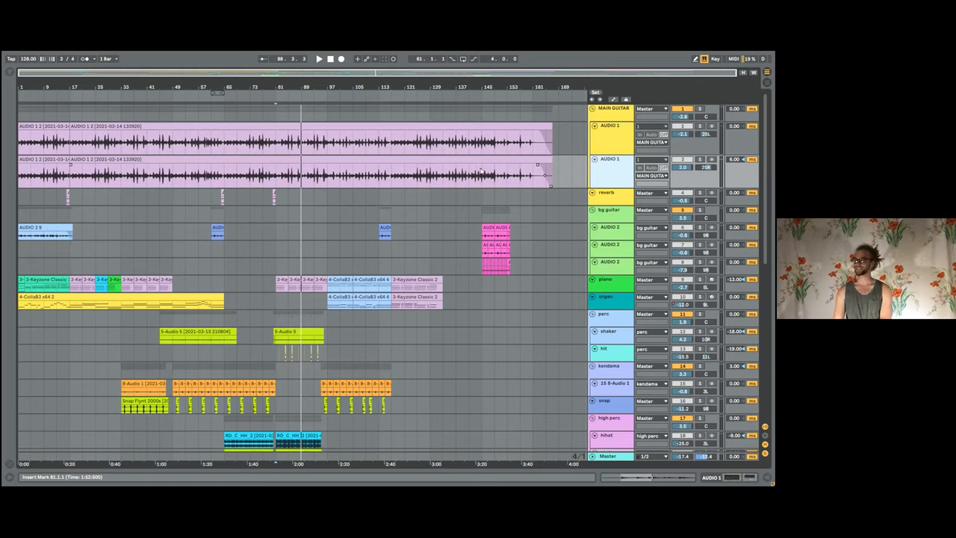
mouse_move(465, 174)
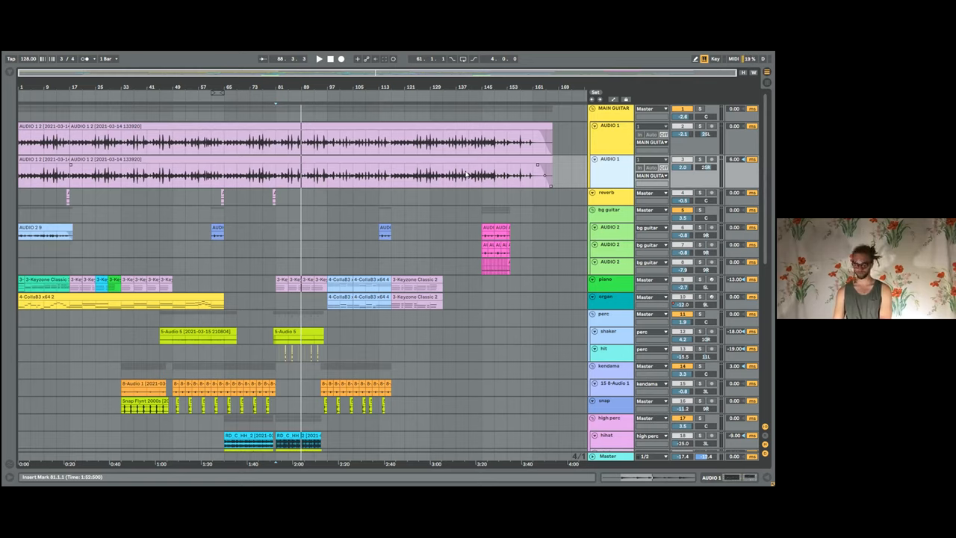